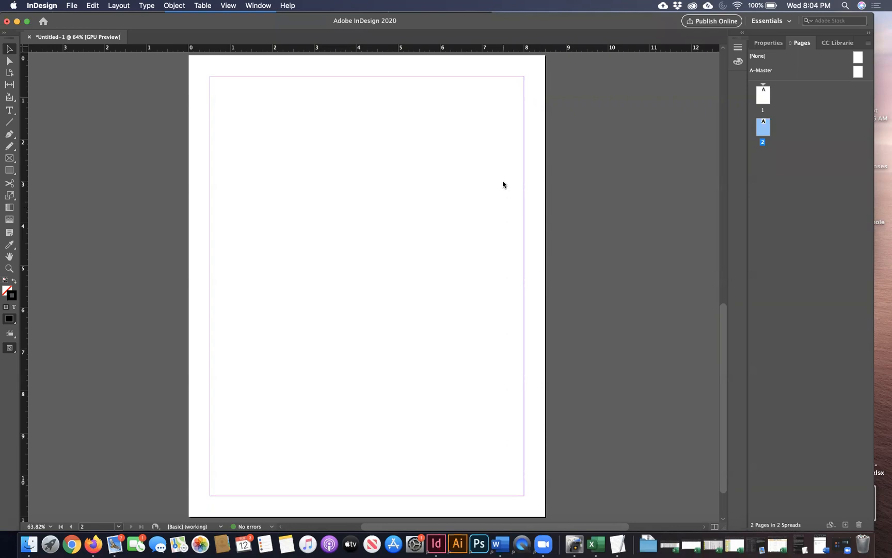
mouse_move(58, 107)
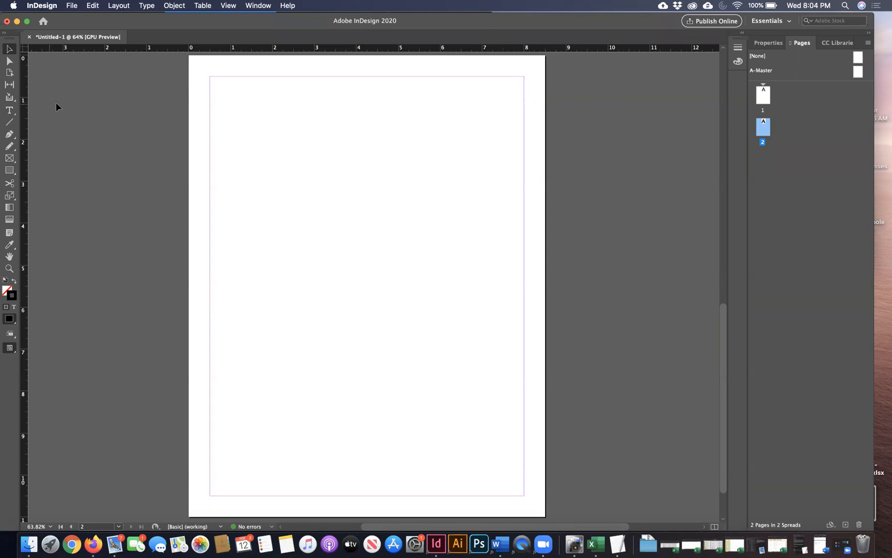
mouse_move(9, 110)
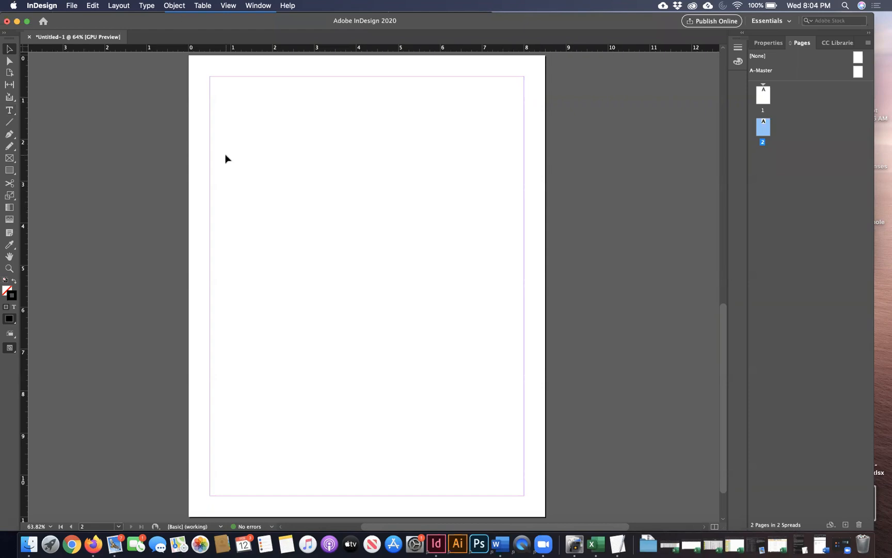
mouse_move(147, 6)
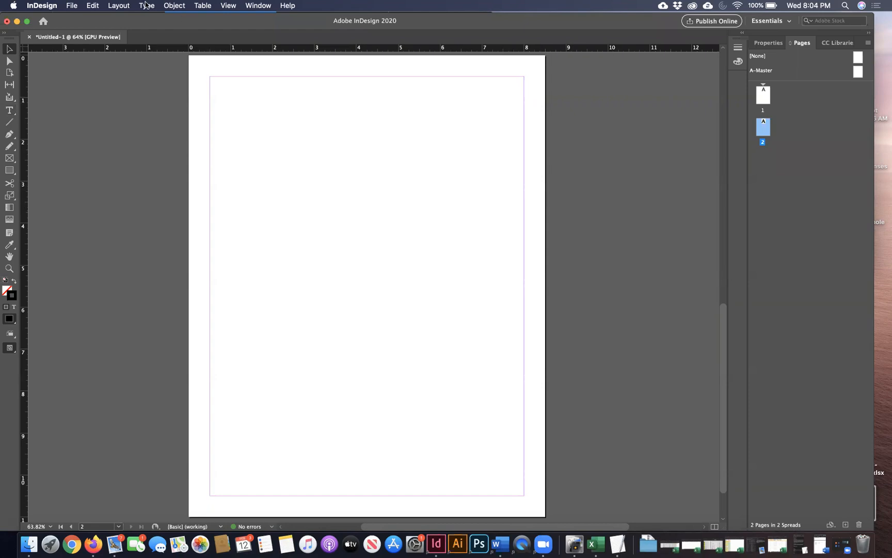
- Bring up Margins and Columns from the Layout menu and drag the dialog off the page
click(119, 5)
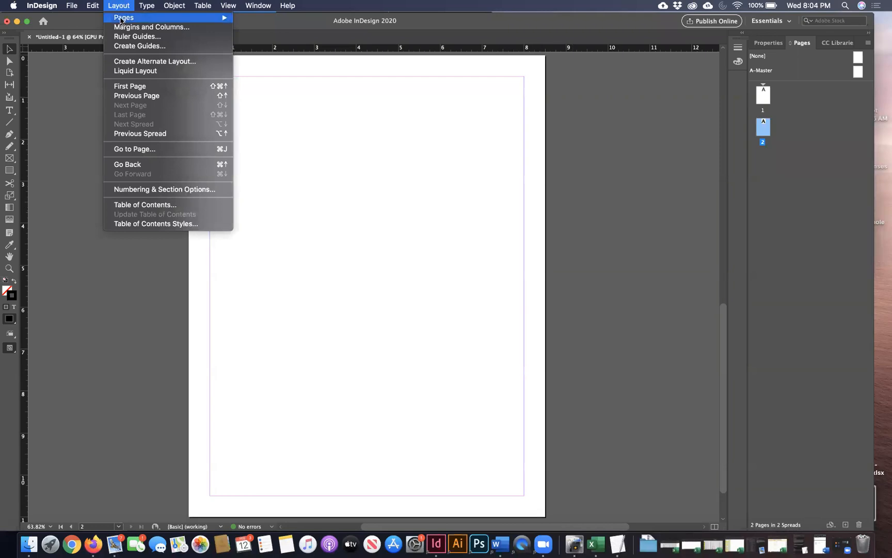
click(152, 27)
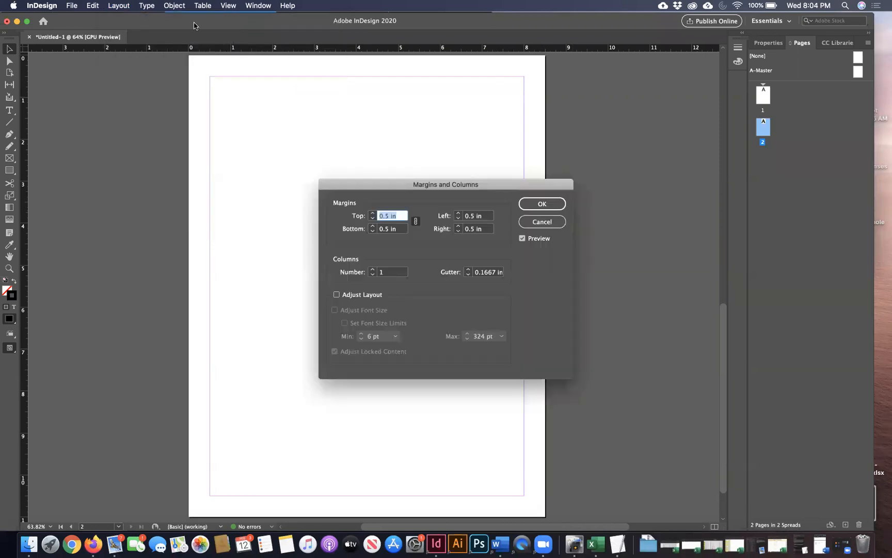
mouse_move(437, 192)
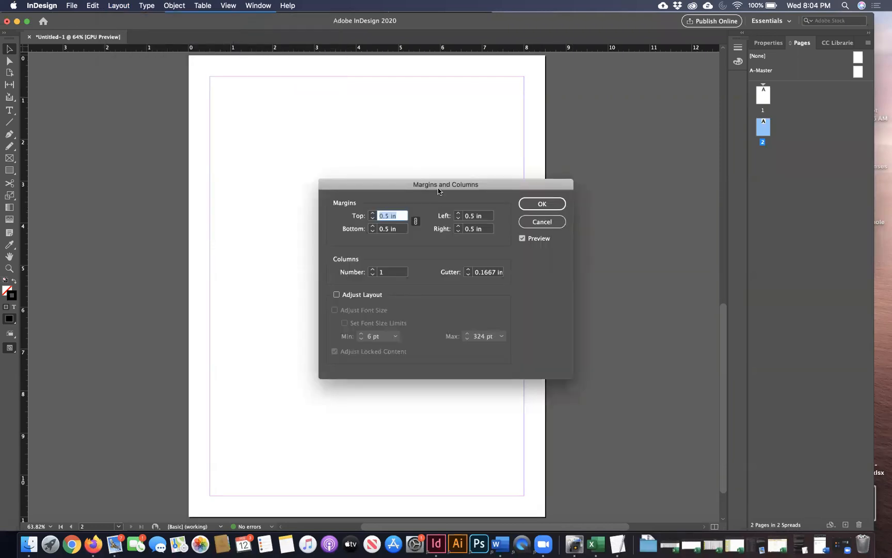
drag(445, 184, 409, 184)
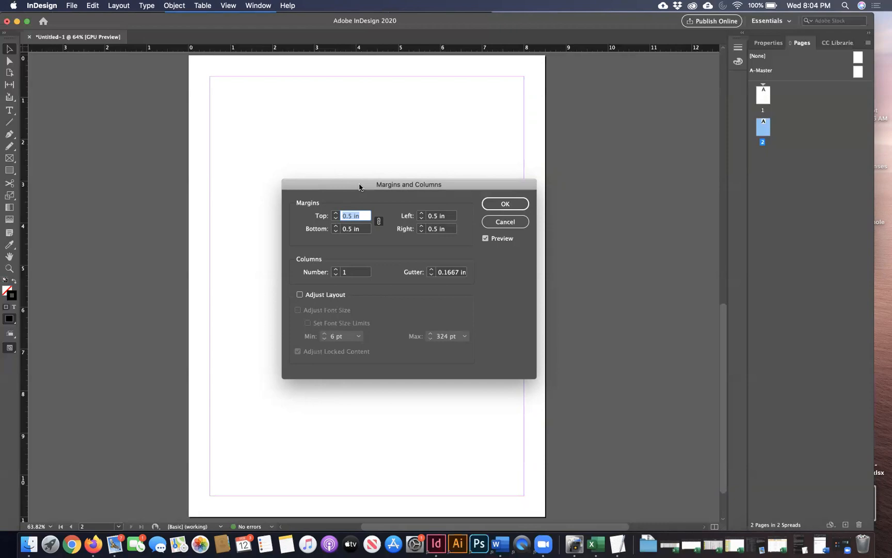
mouse_move(294, 263)
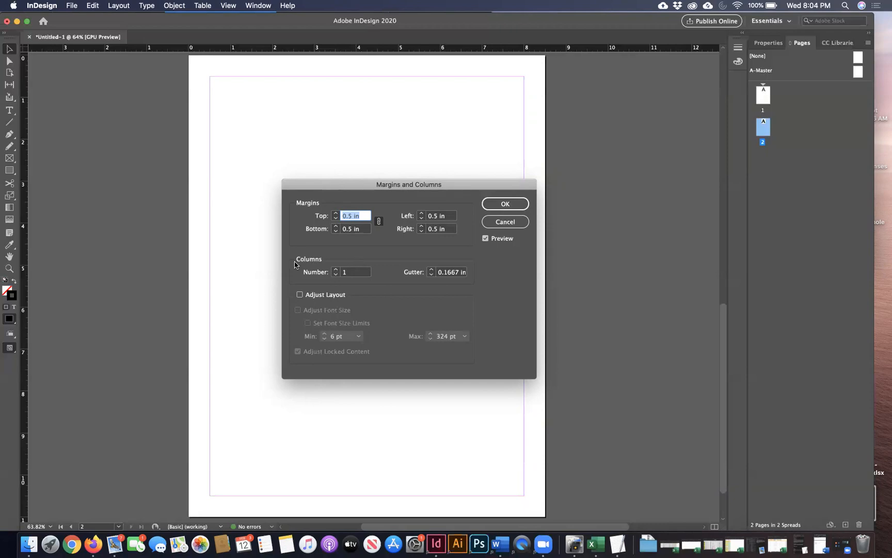
mouse_move(335, 272)
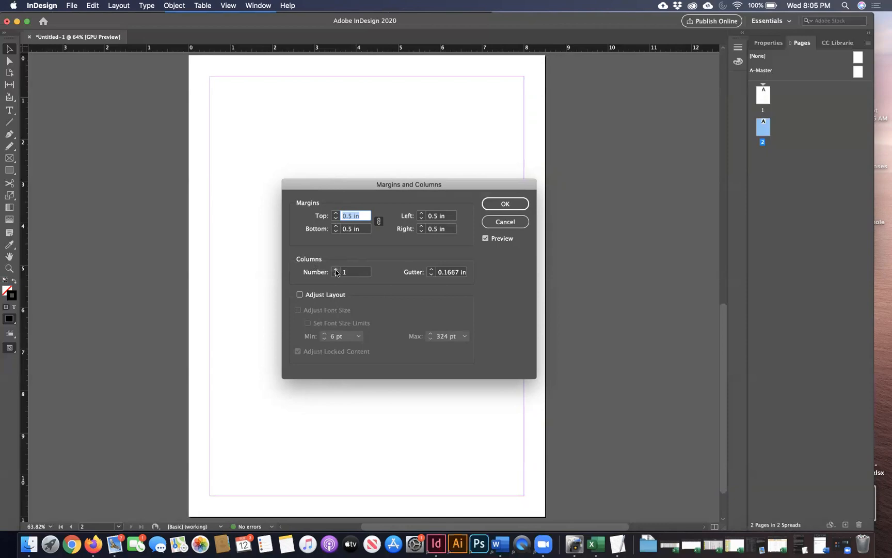
drag(408, 184, 540, 176)
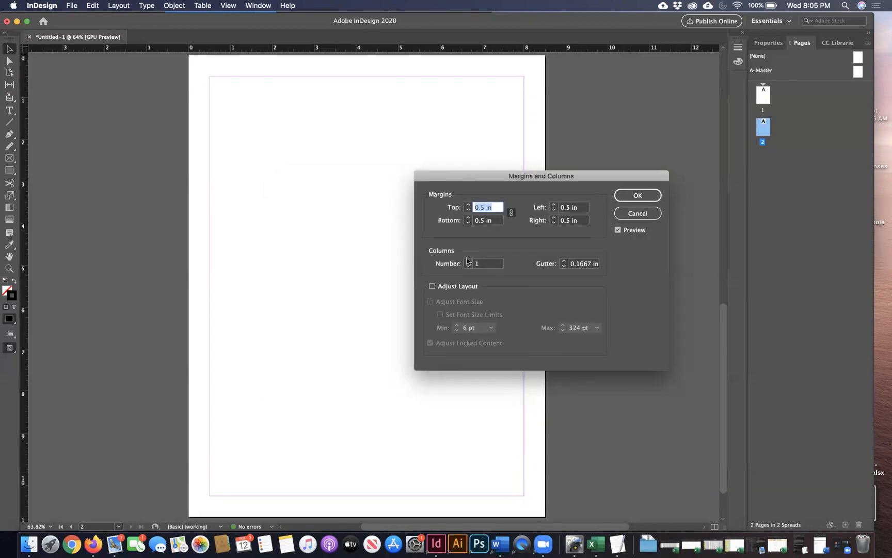
- Try 4 and 3 columns, settle on 2 columns with 0.5 in margins, and confirm
click(484, 263)
text(4)
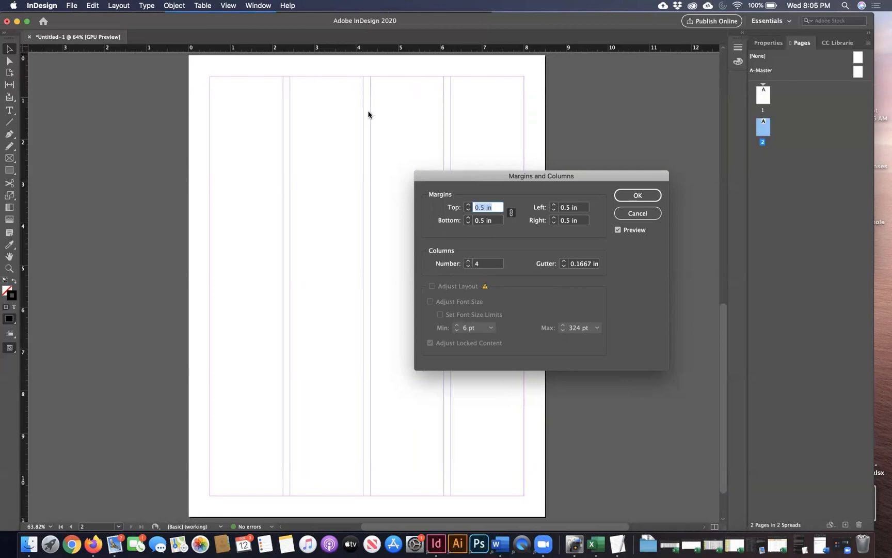
mouse_move(298, 121)
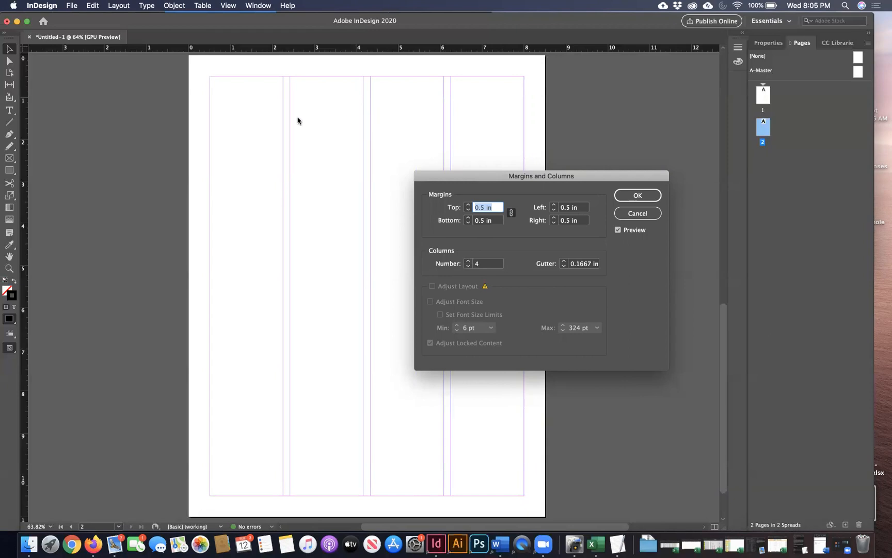
mouse_move(288, 119)
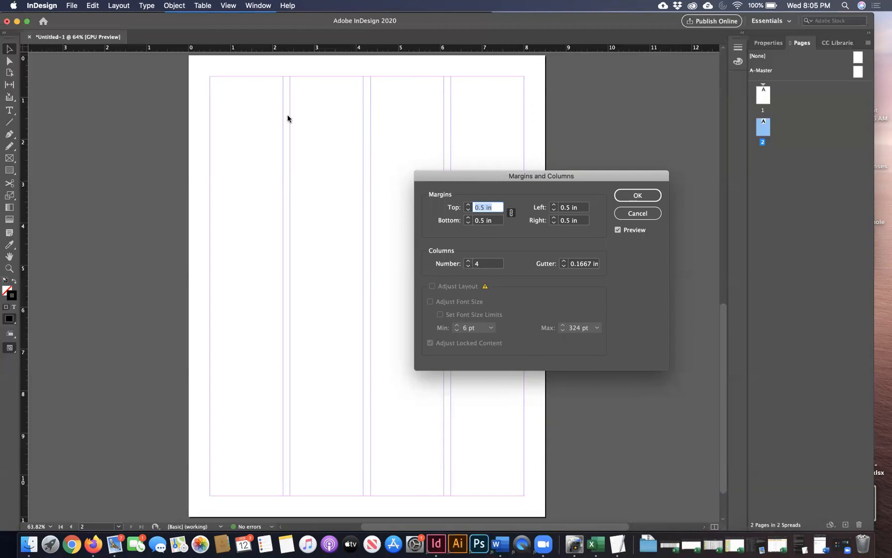
click(467, 265)
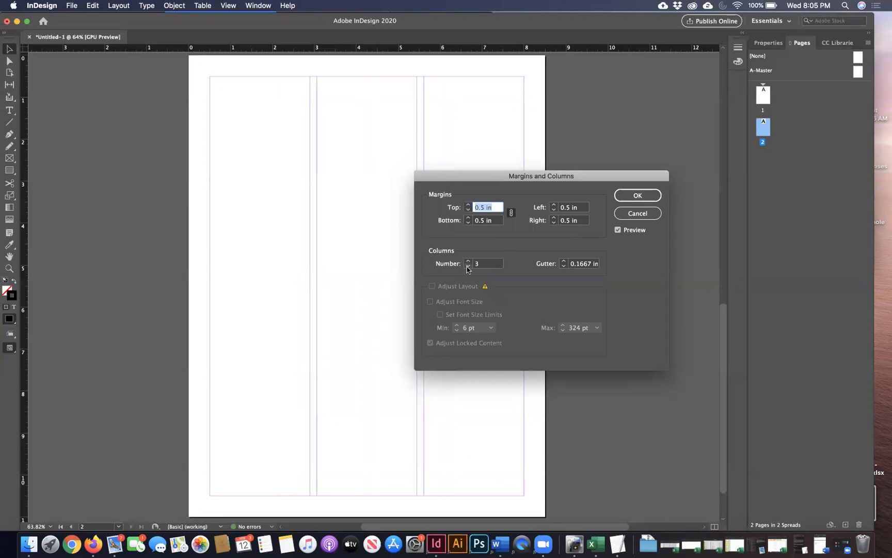
click(468, 266)
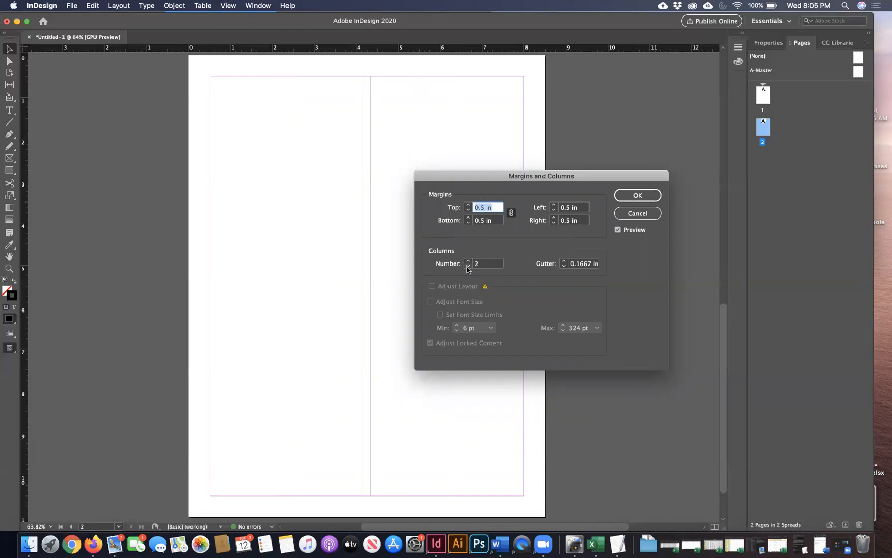
mouse_move(705, 146)
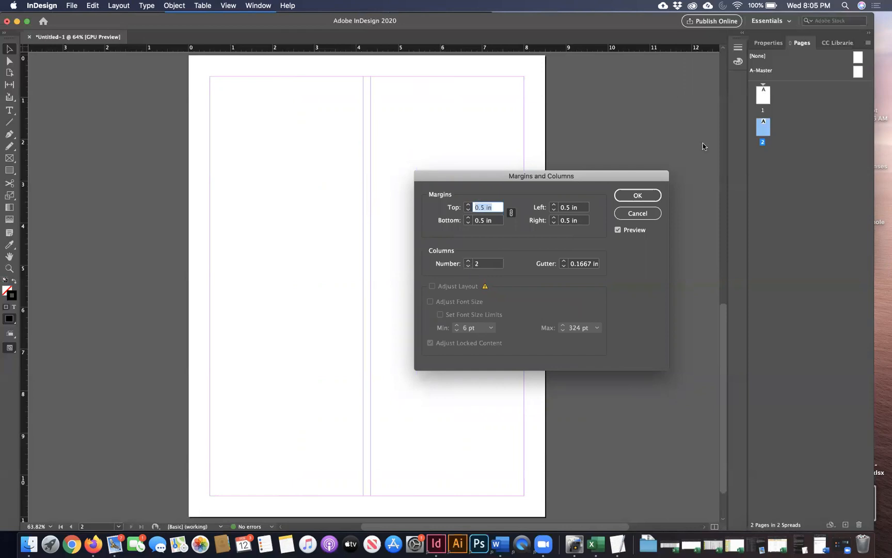
mouse_move(644, 177)
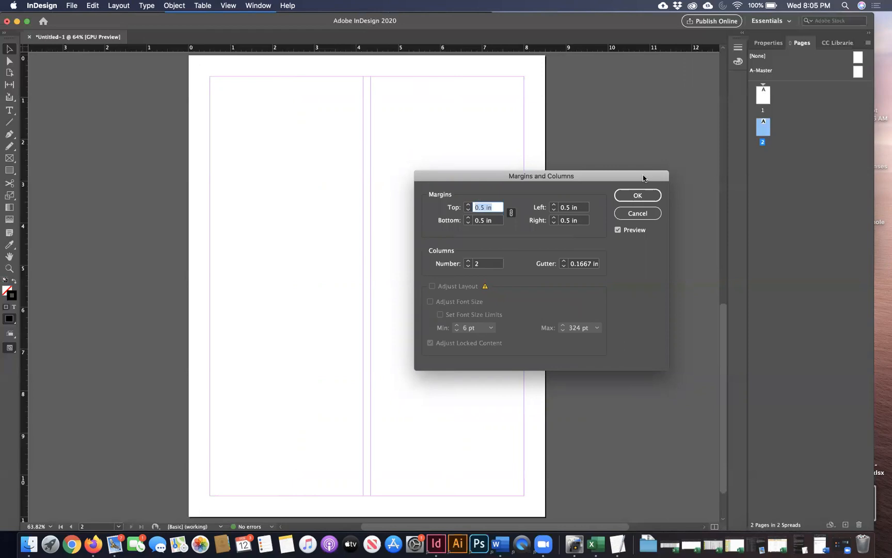
mouse_move(638, 187)
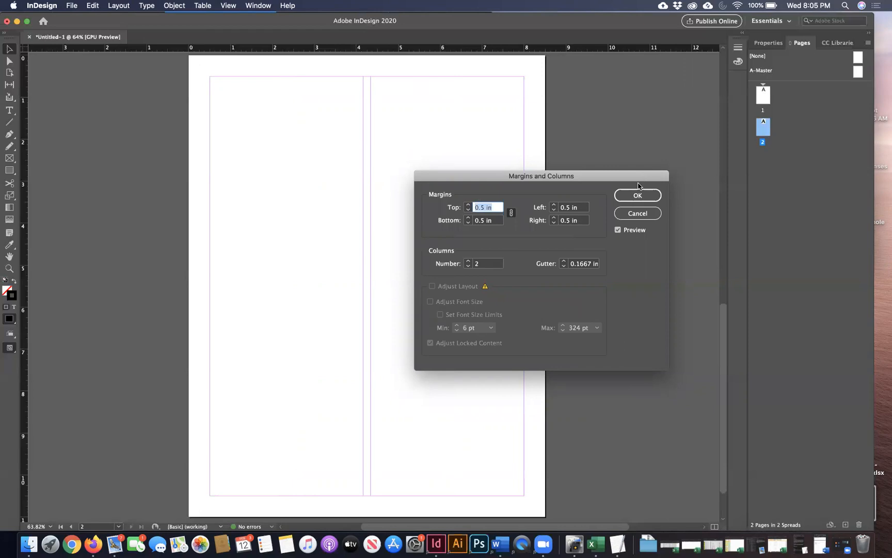
mouse_move(215, 70)
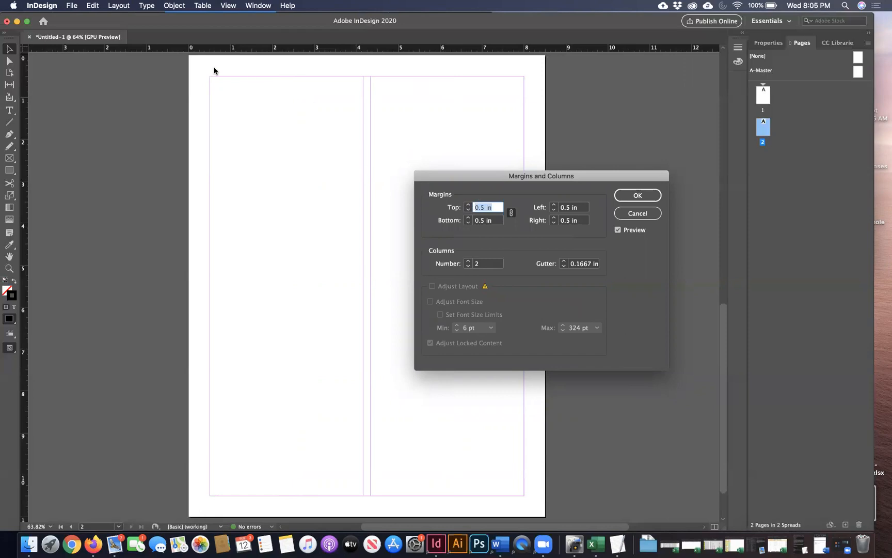
mouse_move(196, 503)
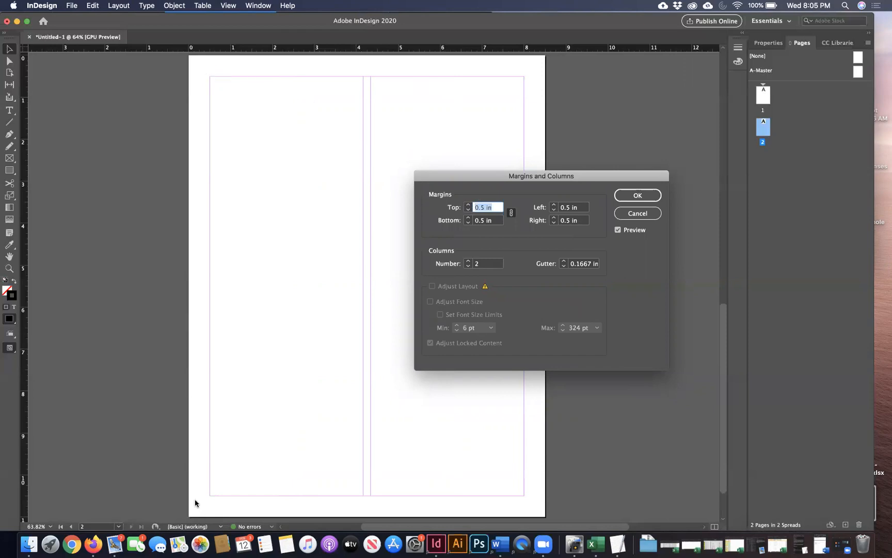
mouse_move(552, 462)
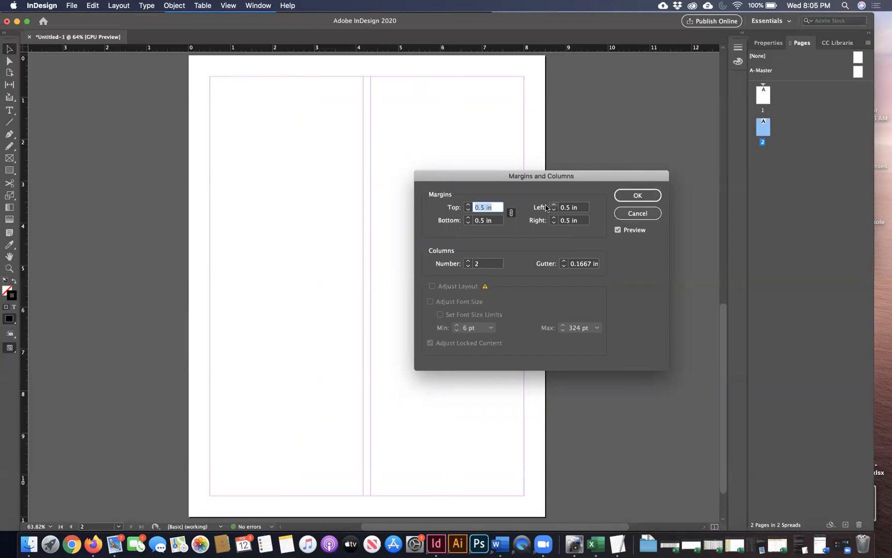
click(487, 206)
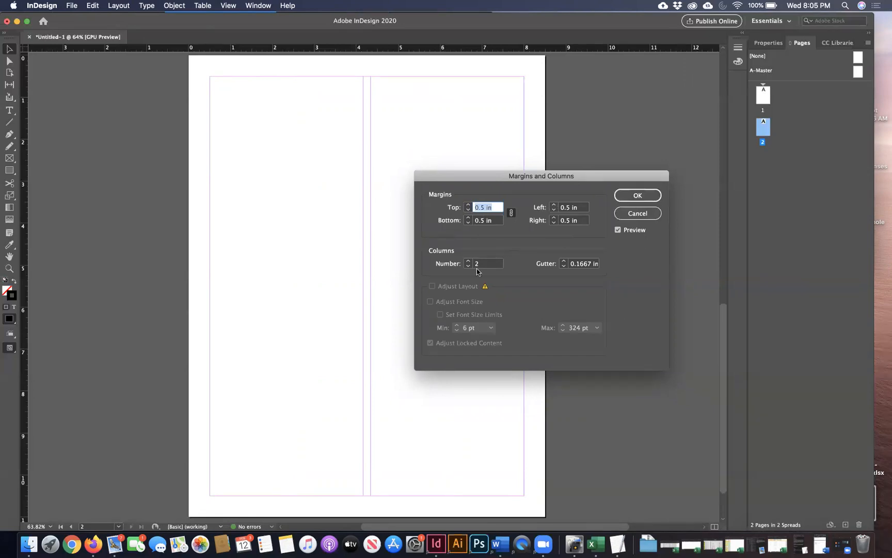
click(637, 195)
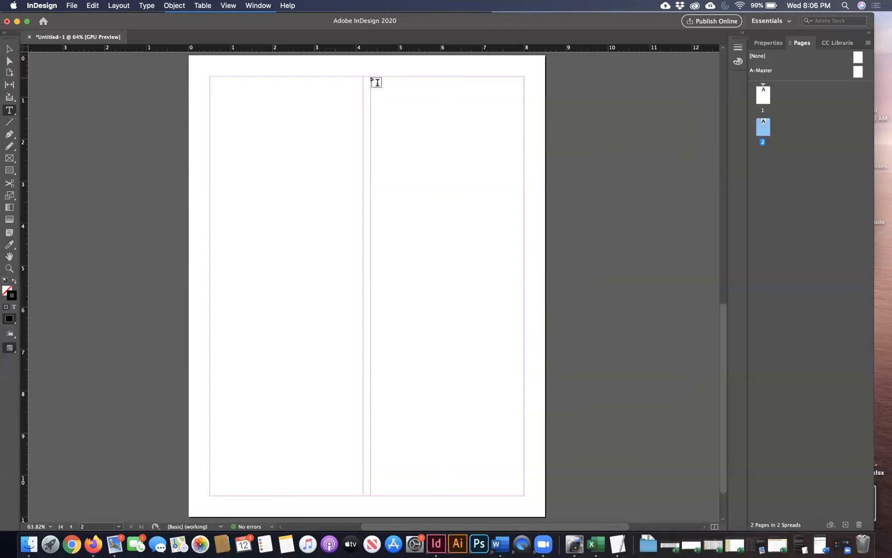
drag(371, 76, 489, 438)
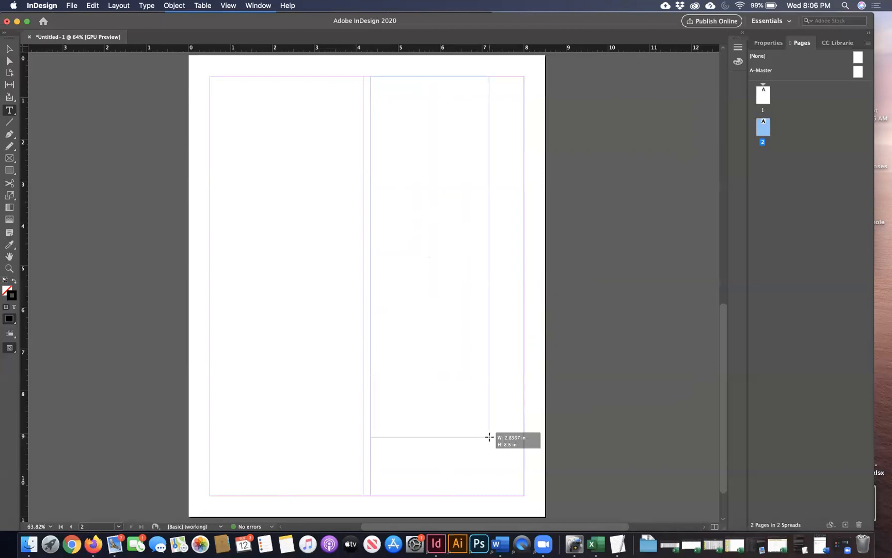
drag(489, 437, 523, 493)
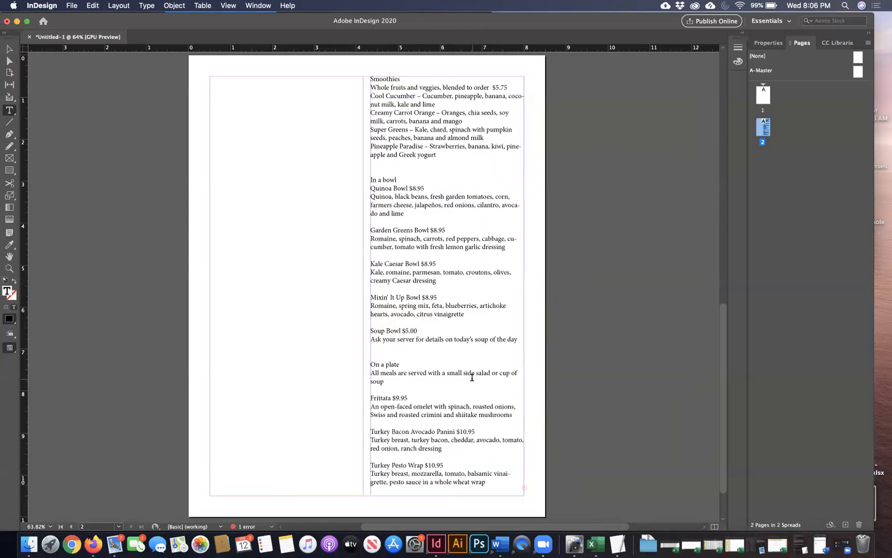
mouse_move(434, 287)
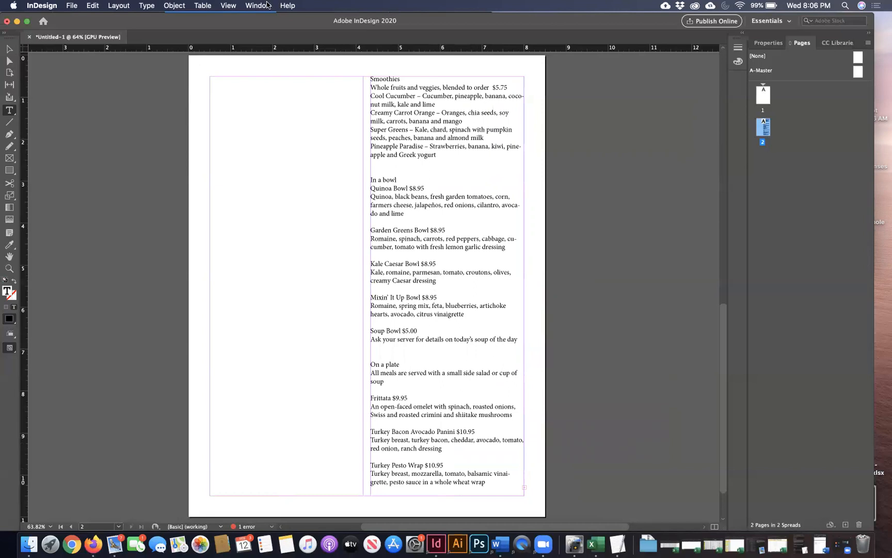
- Show the Character panel via Window > Type & Tables
click(258, 5)
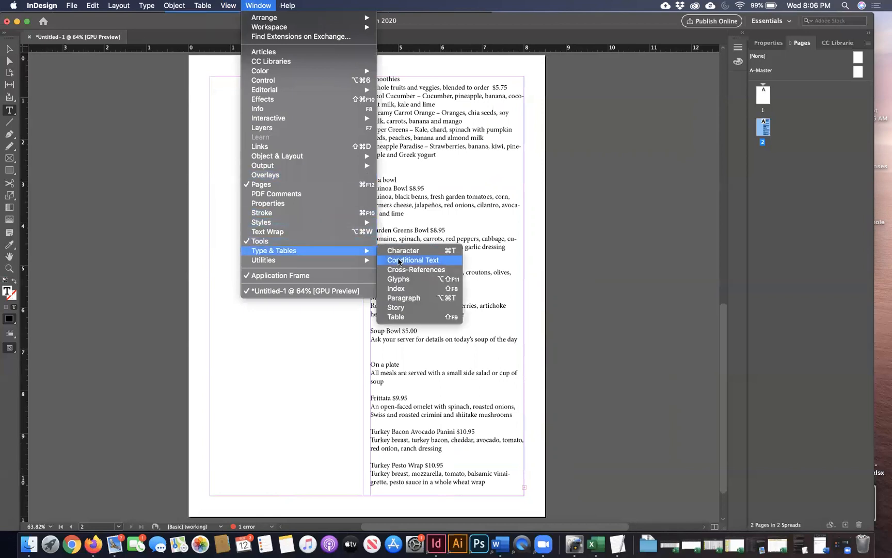
mouse_move(402, 250)
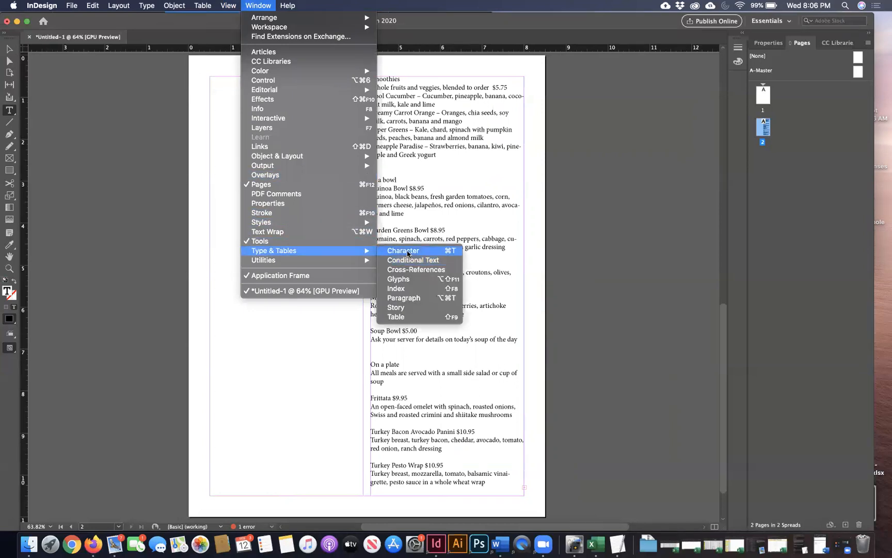
click(403, 250)
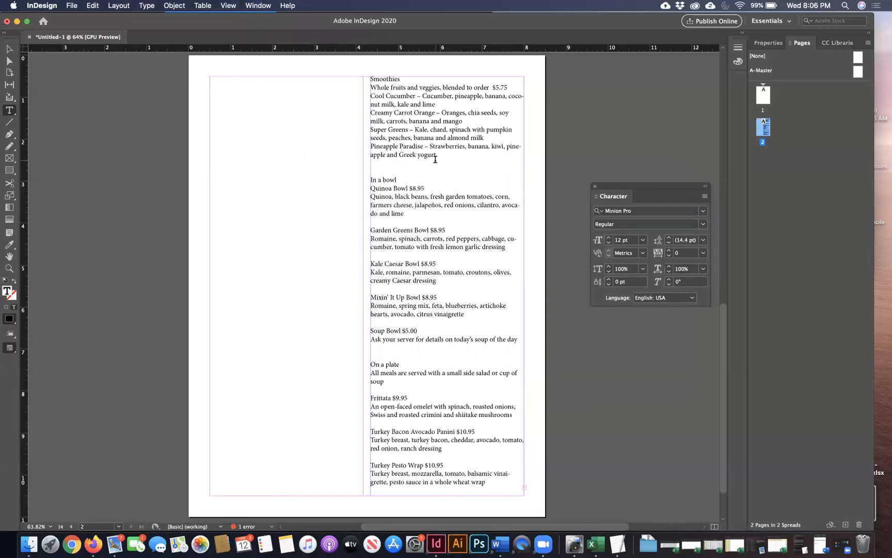
- Select all menu text and set it to 10 pt size with 14 pt leading
key(cmd+a)
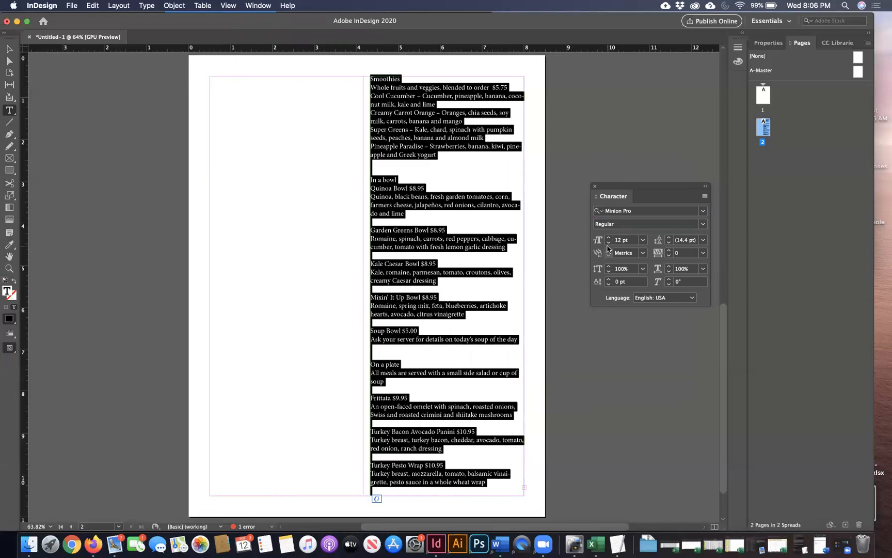
mouse_move(644, 248)
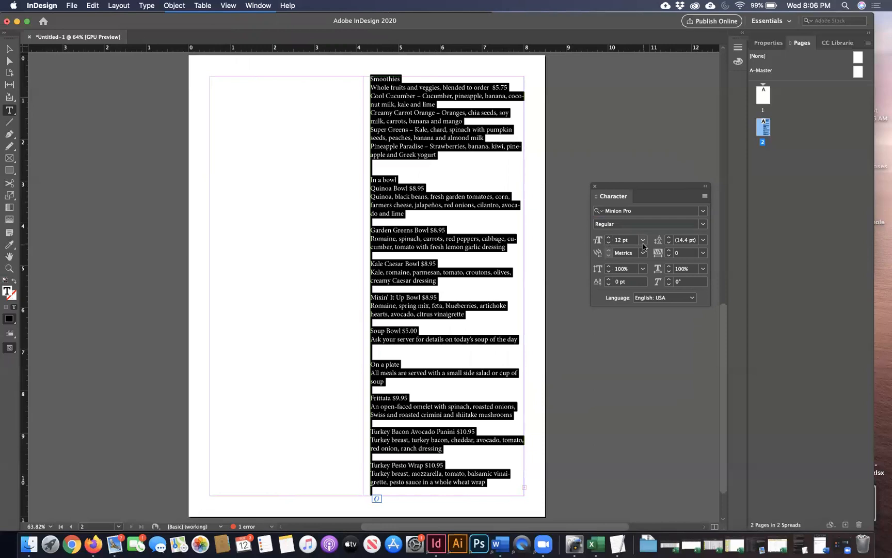
mouse_move(659, 244)
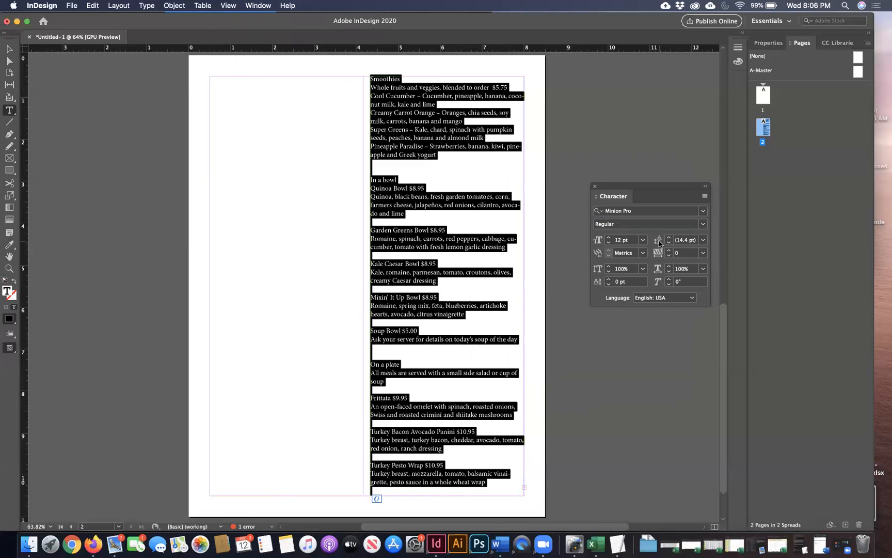
mouse_move(633, 345)
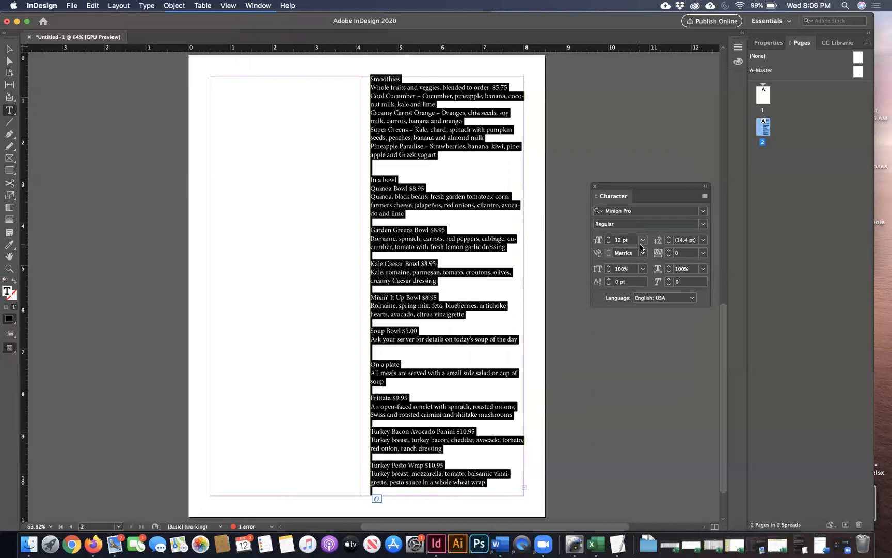
click(609, 242)
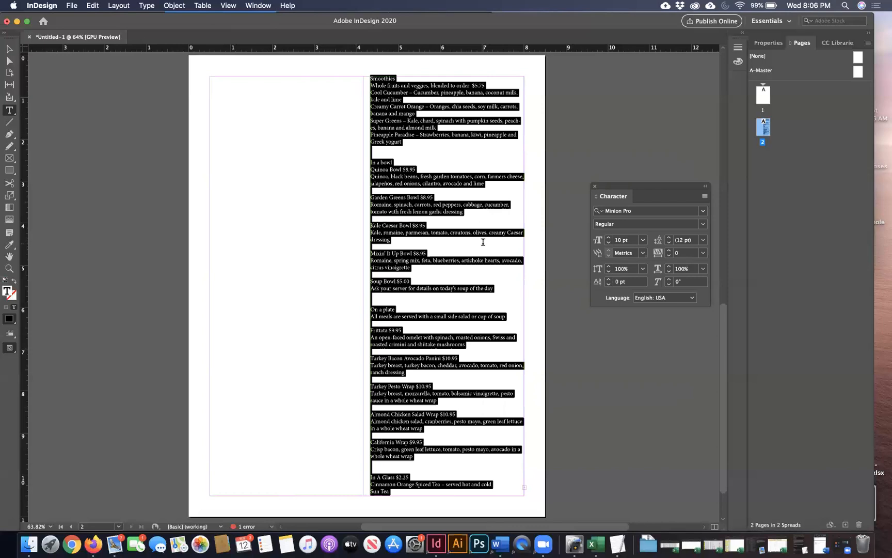
mouse_move(648, 249)
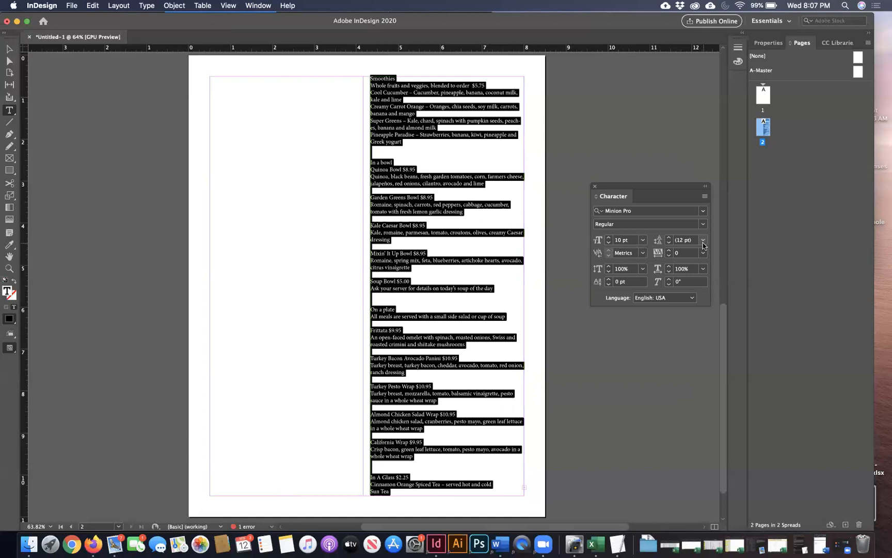
click(703, 240)
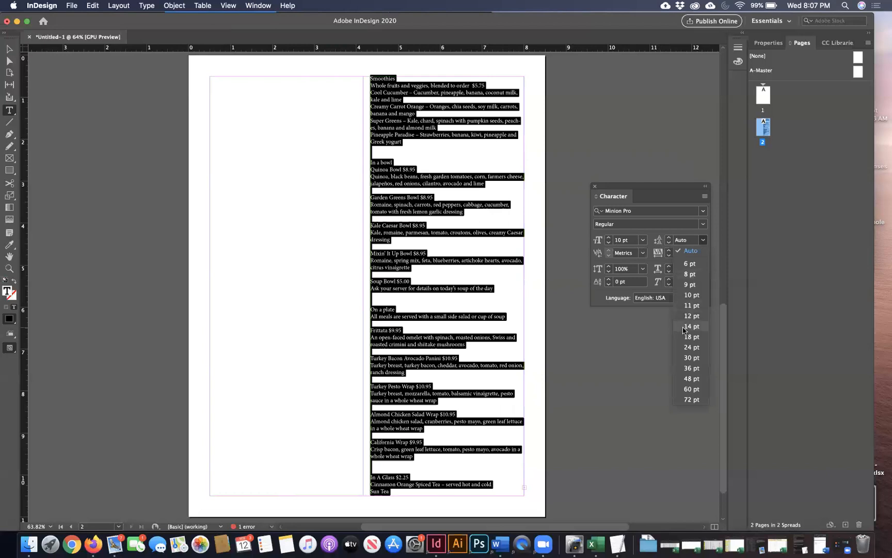
click(691, 327)
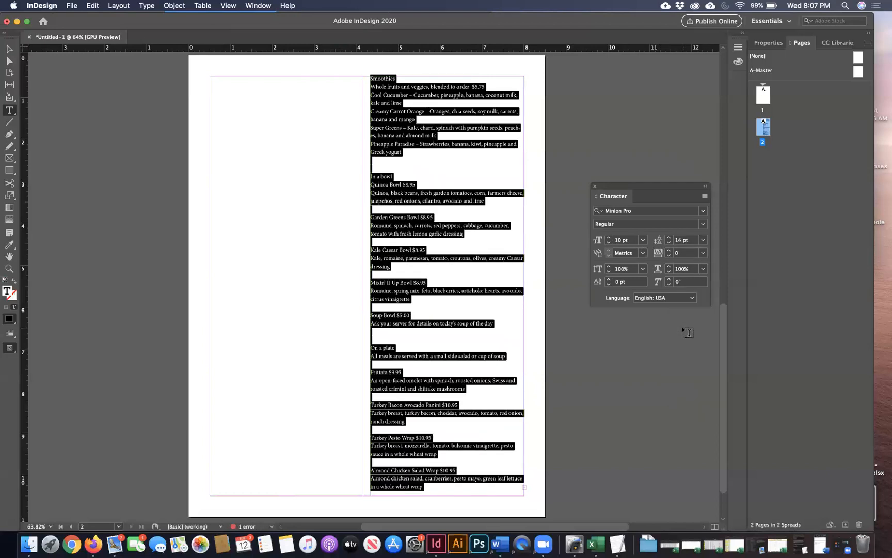
mouse_move(460, 254)
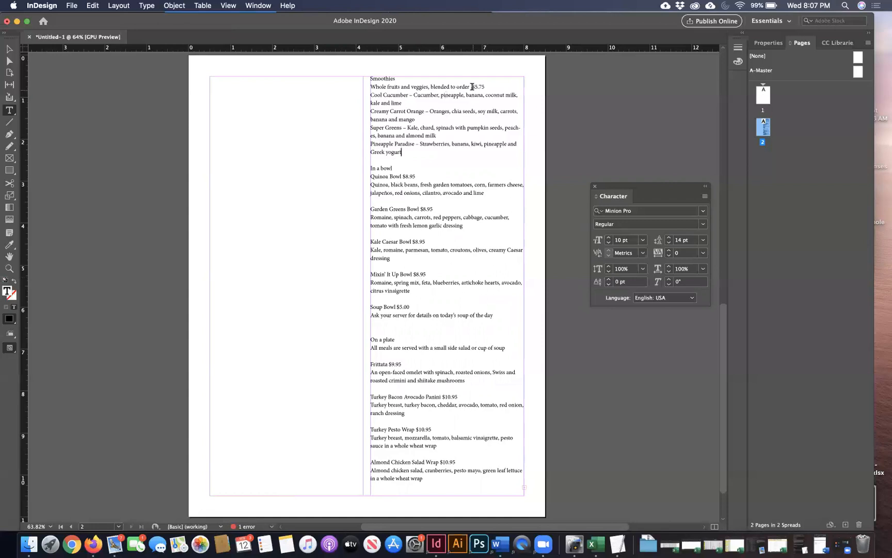
double_click(479, 87)
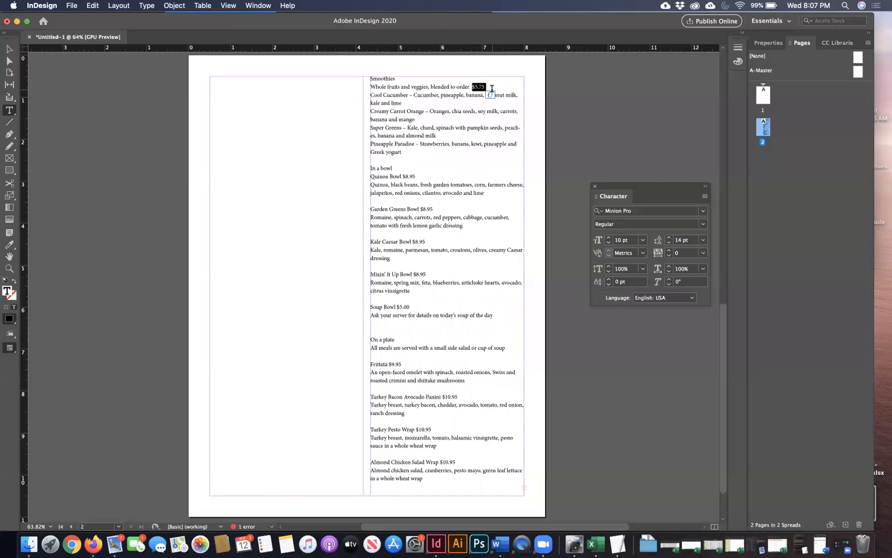
mouse_move(402, 173)
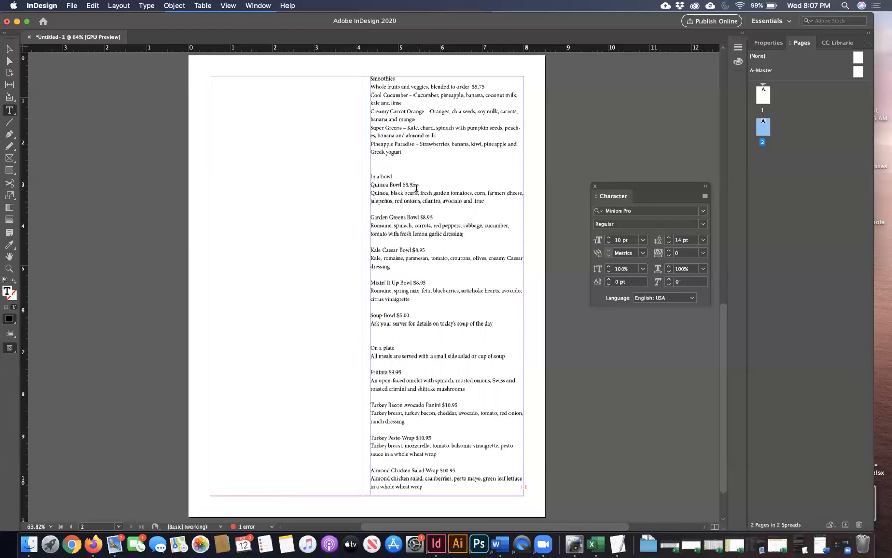
double_click(386, 185)
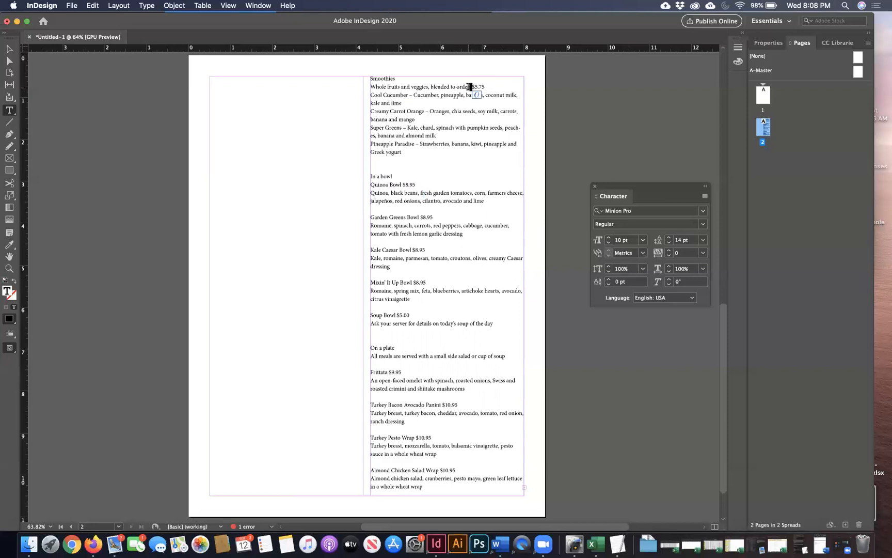
mouse_move(535, 329)
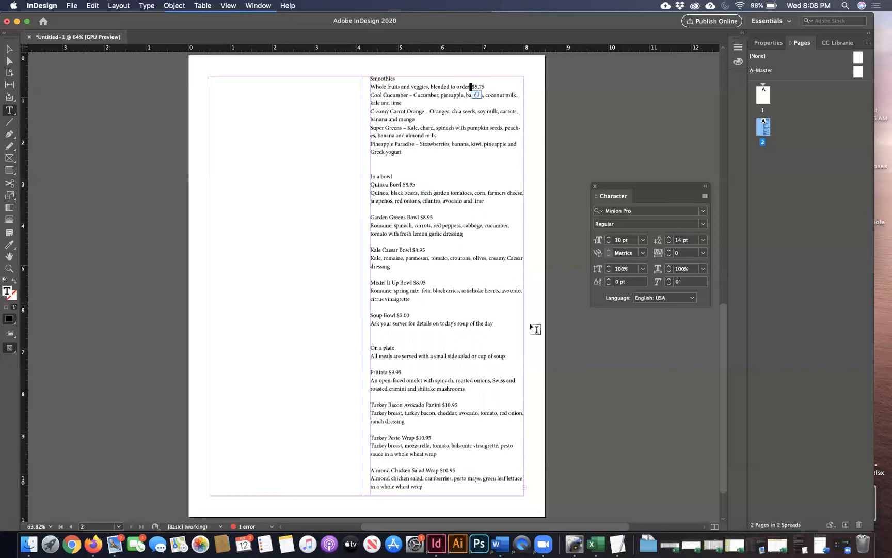
mouse_move(474, 338)
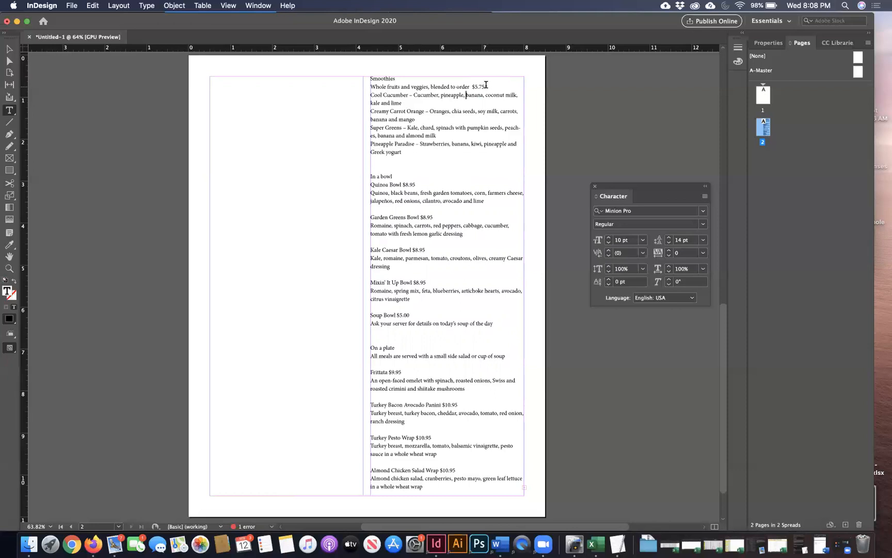
click(642, 253)
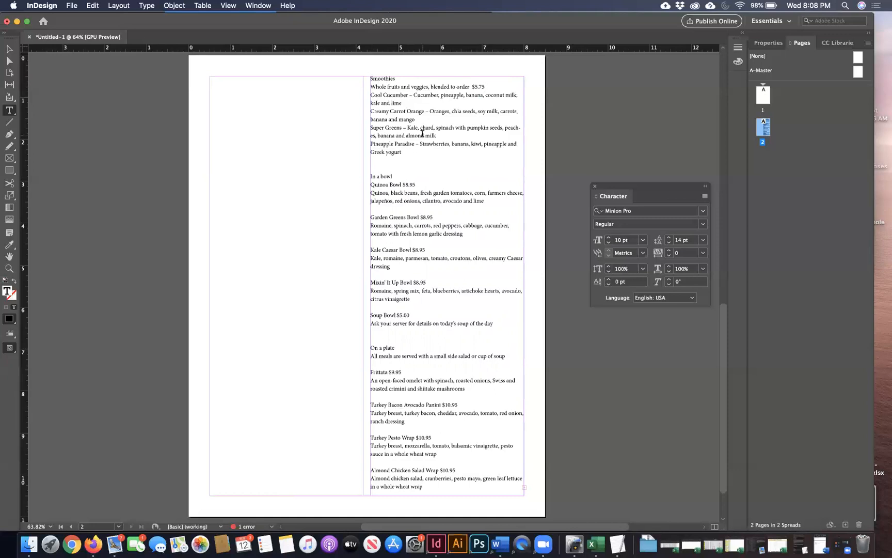
click(448, 193)
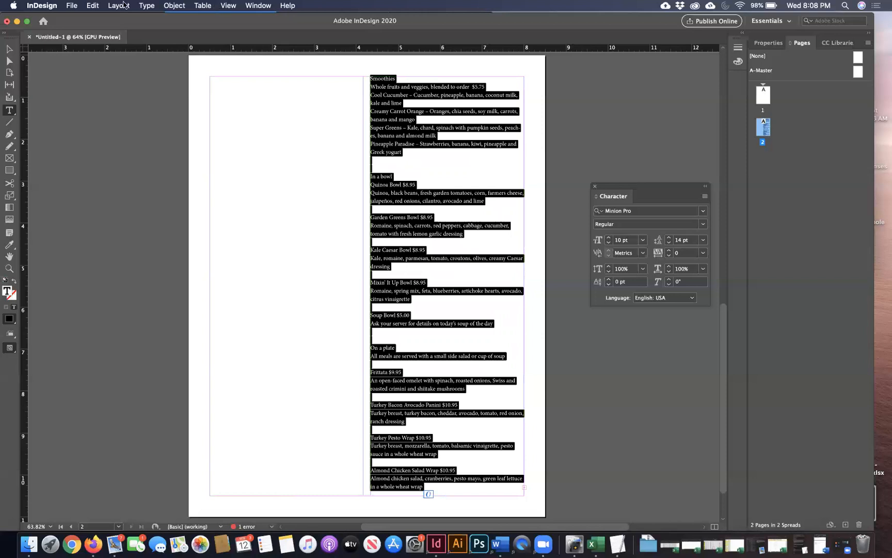
- Show the Tabs panel via Type > Tabs and line its ruler up over the menu column
click(146, 6)
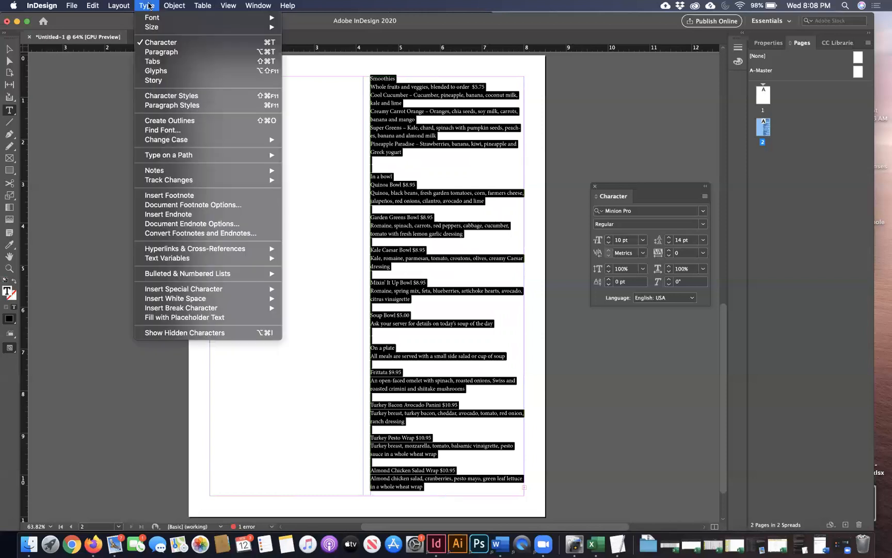
mouse_move(153, 62)
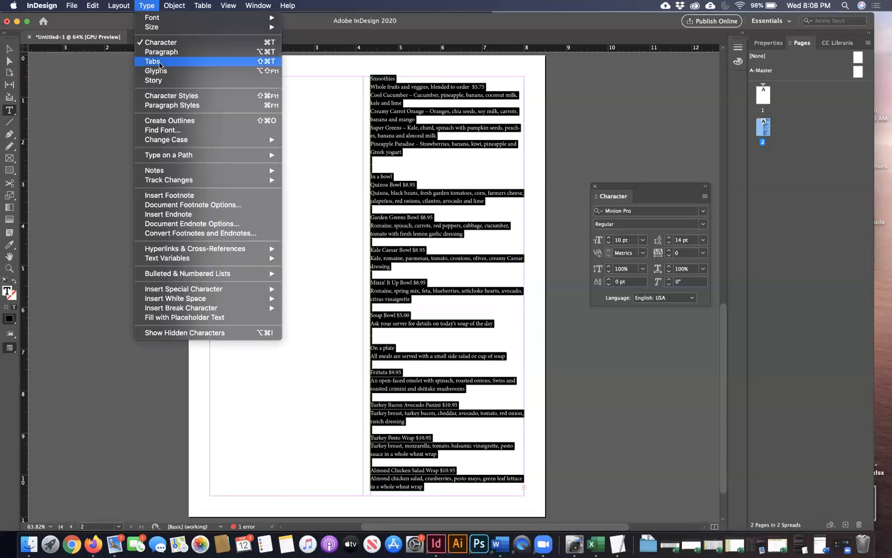
click(152, 62)
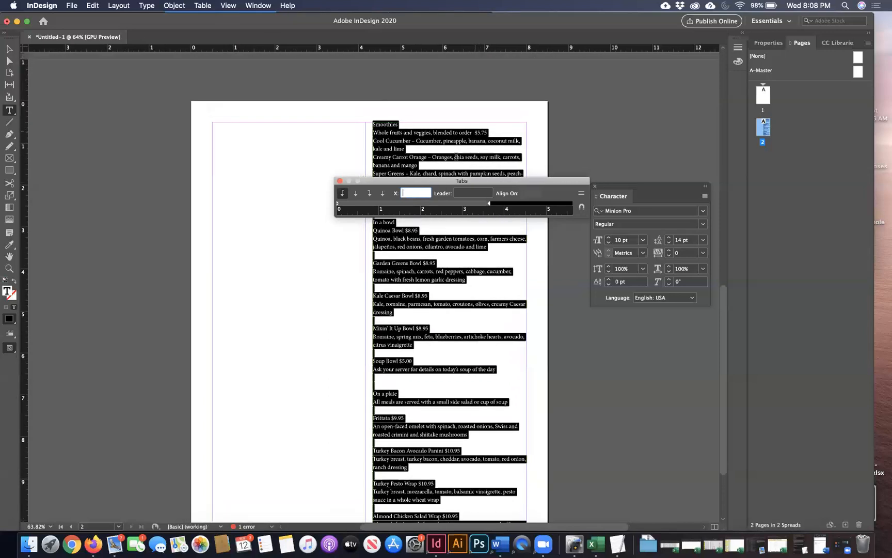
drag(461, 180, 481, 84)
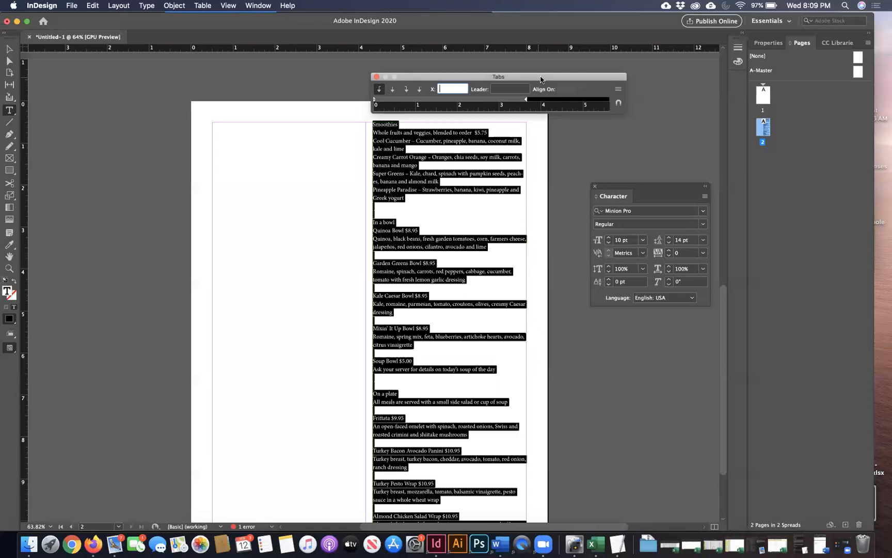
- Choose a right-justified tab and drag it to the frame's right edge at 3.6667 in
drag(499, 76, 498, 71)
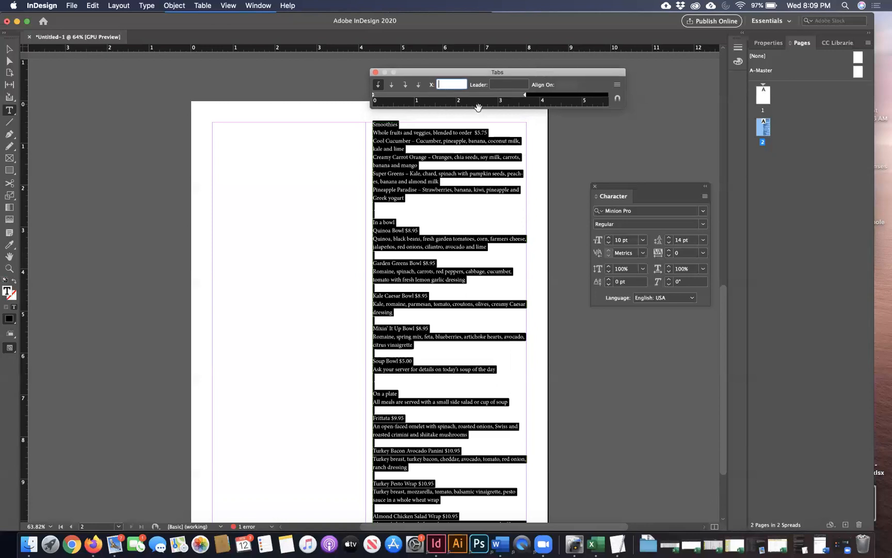
mouse_move(392, 85)
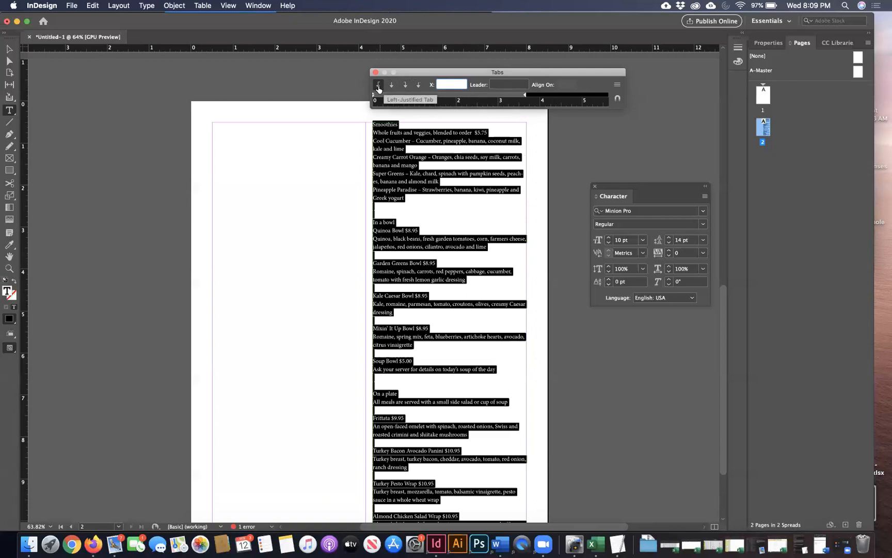
click(452, 85)
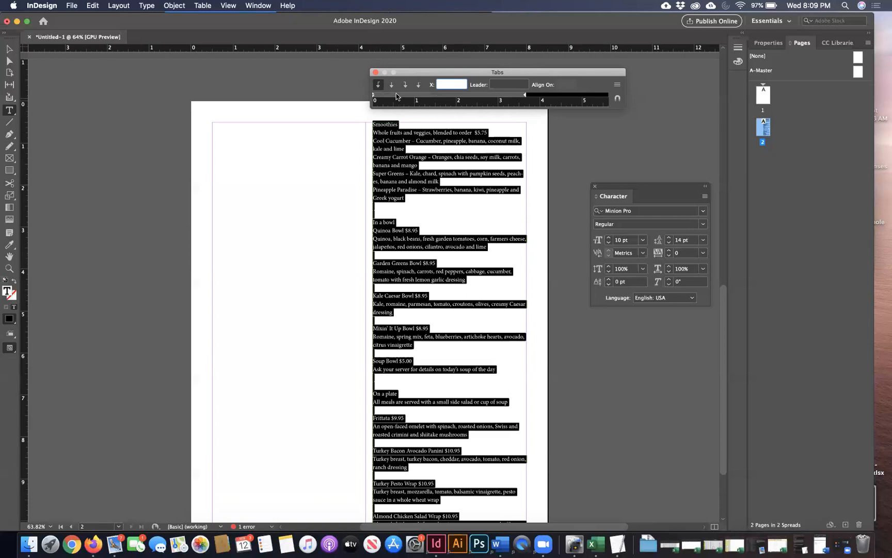
mouse_move(391, 84)
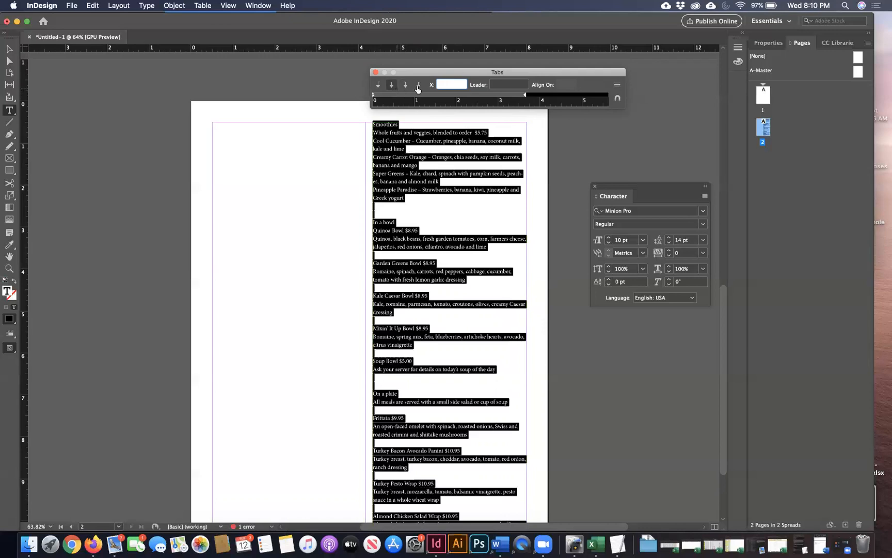
mouse_move(412, 97)
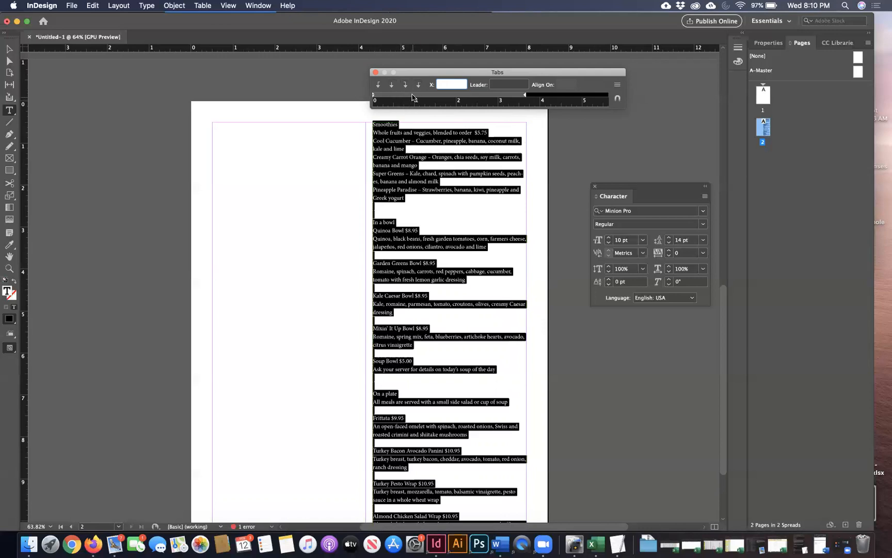
mouse_move(433, 101)
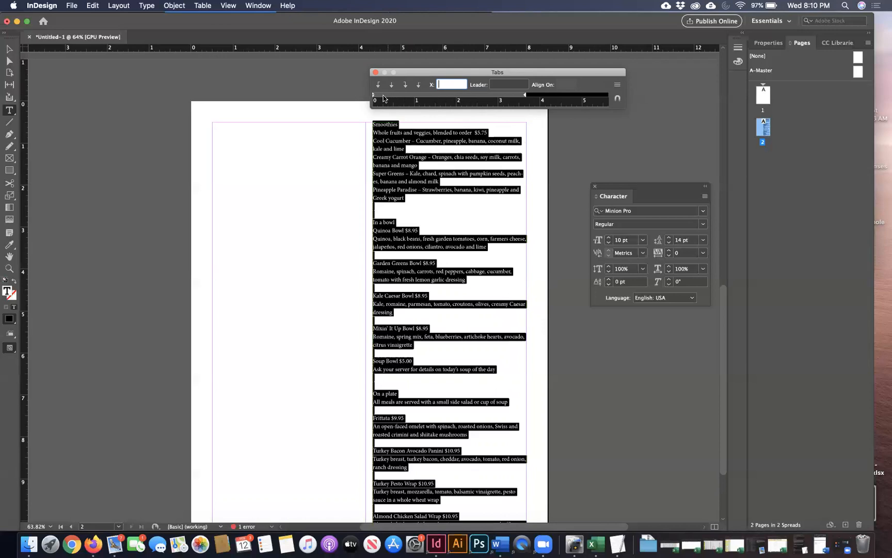
mouse_move(482, 96)
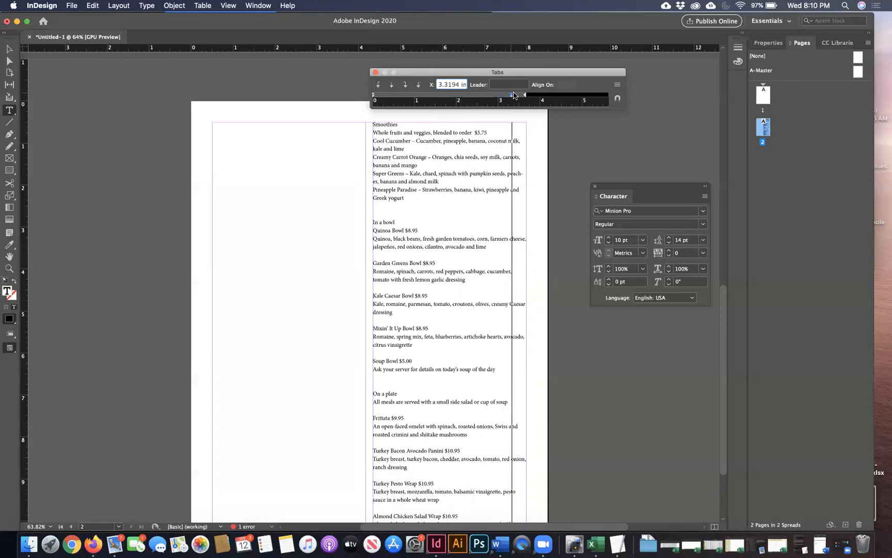
drag(510, 94, 523, 94)
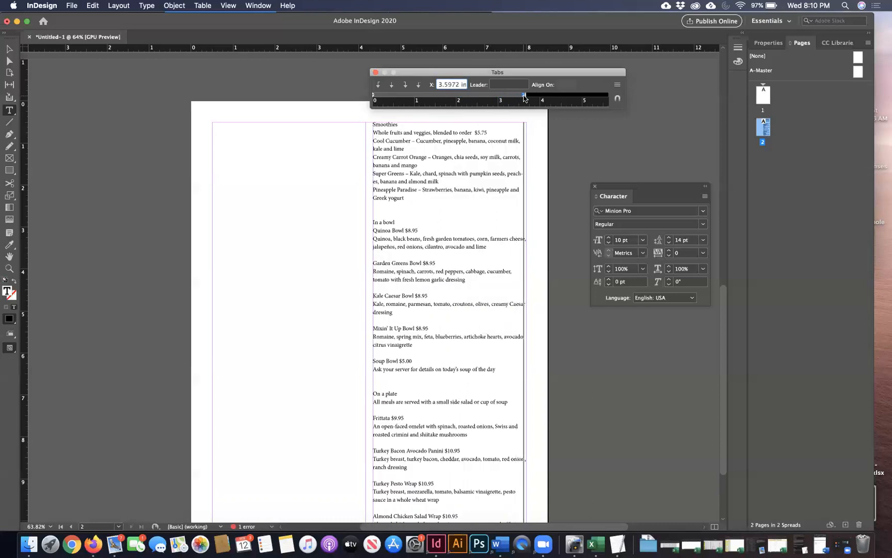
drag(522, 94, 525, 94)
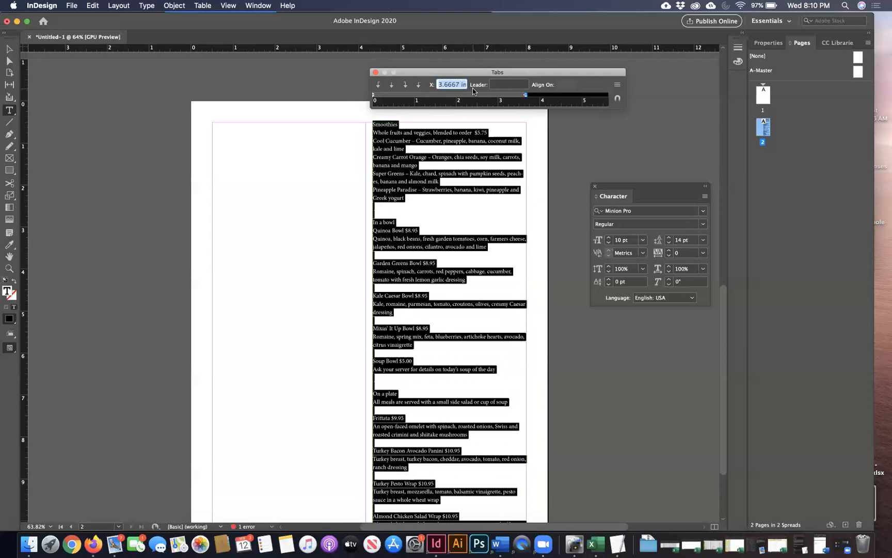
- Click into the Leader field, then close the Tabs panel, leaving $5.75 flush right
click(508, 85)
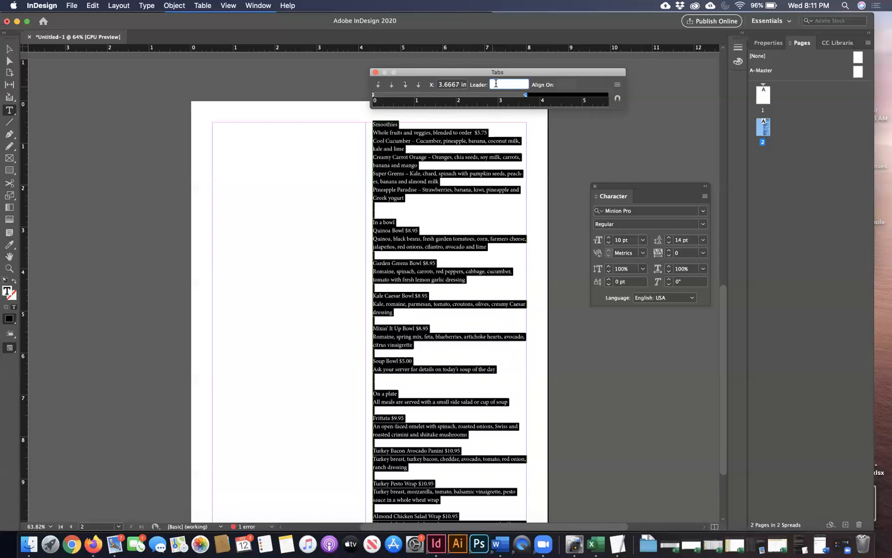
click(510, 85)
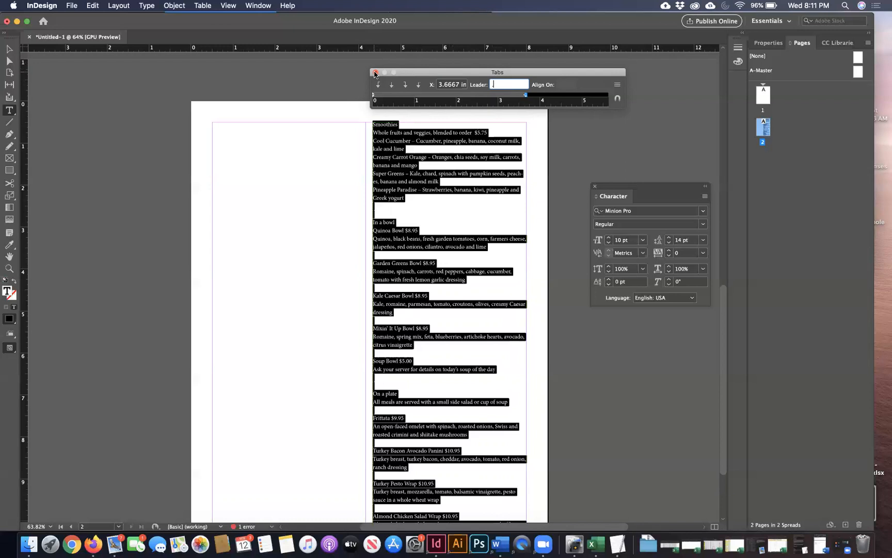
click(375, 71)
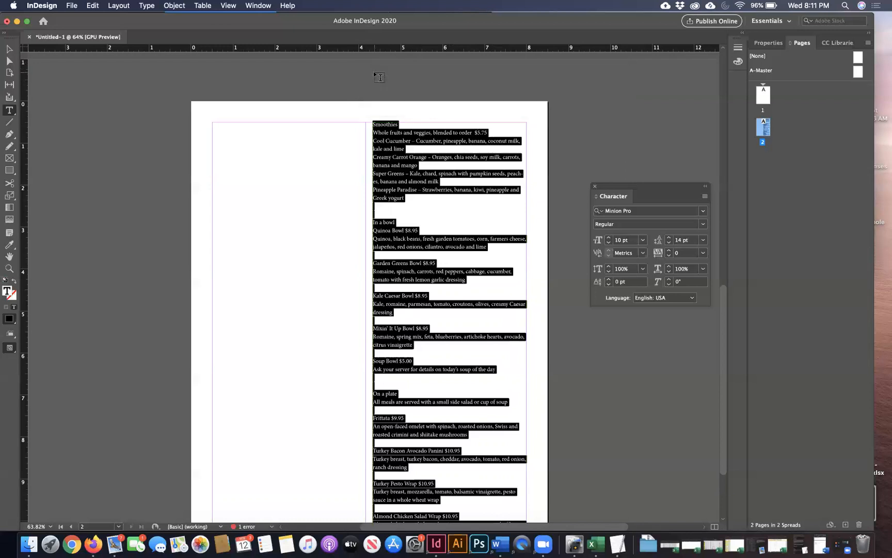
click(404, 141)
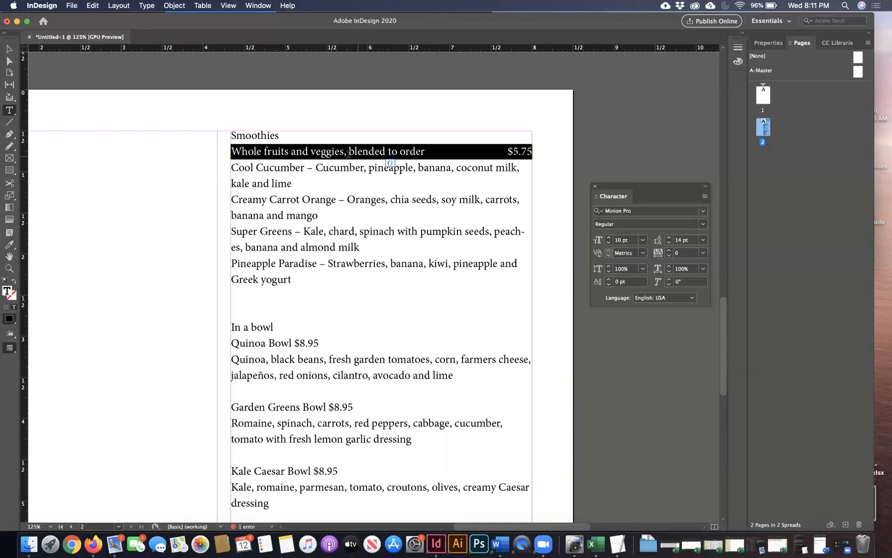
- Reopen Tabs, enter a period as the leader for the smoothie line's tab, and close the panel
click(147, 6)
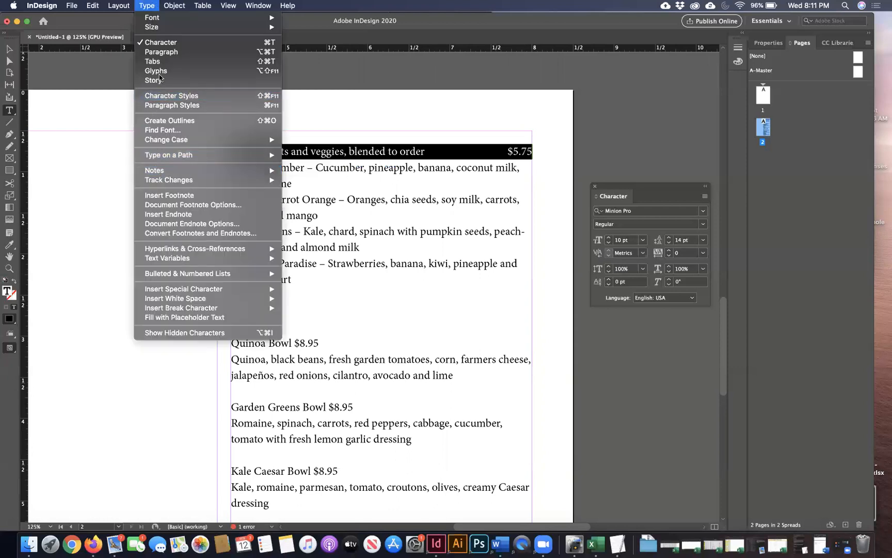
click(153, 61)
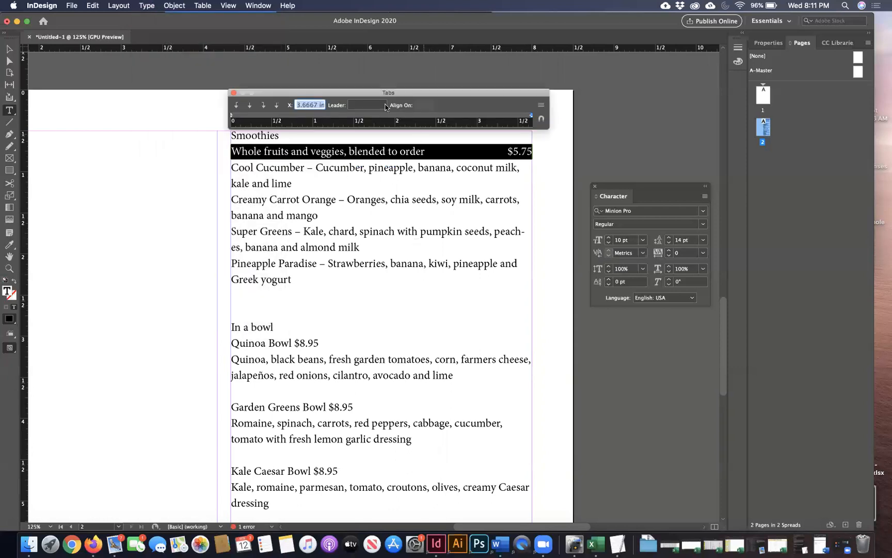
click(367, 104)
text(.)
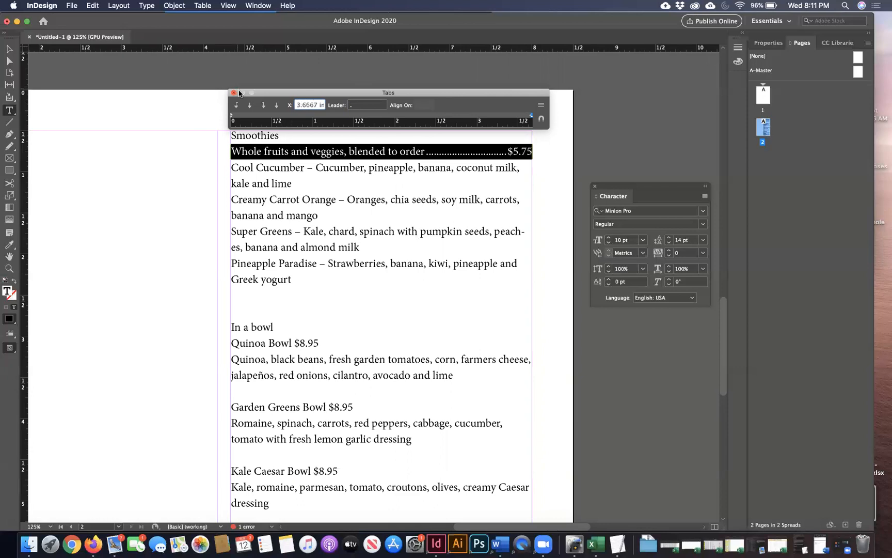
click(232, 93)
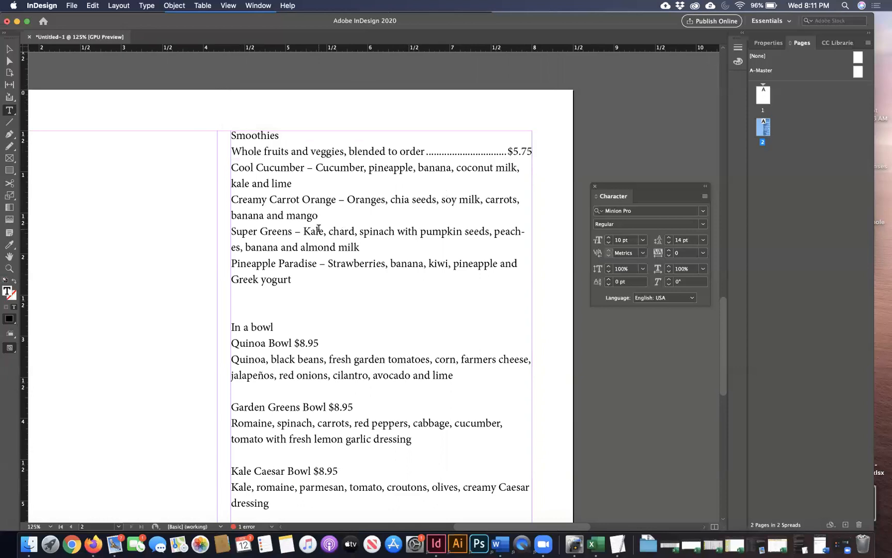
- Replace the space before Quinoa Bowl's $8.95 with a tab and select the whole line
scroll(down, 3)
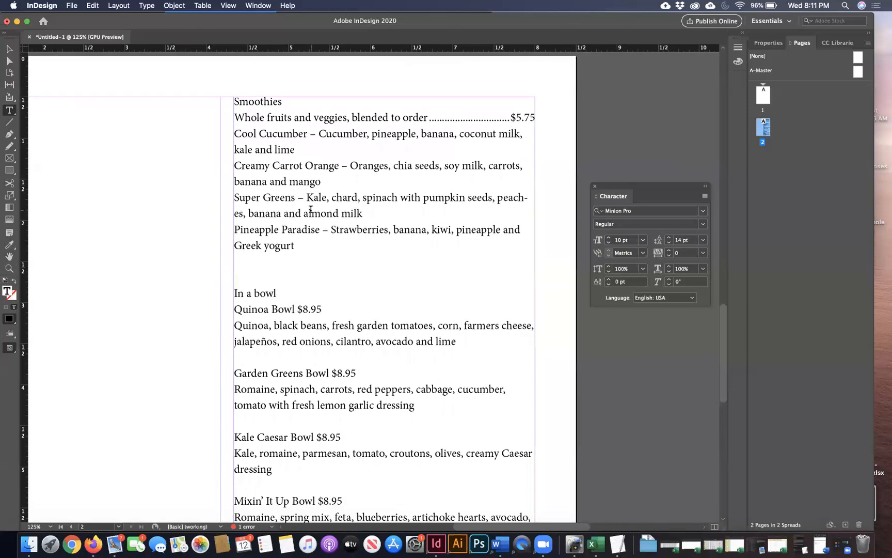
scroll(down, 3)
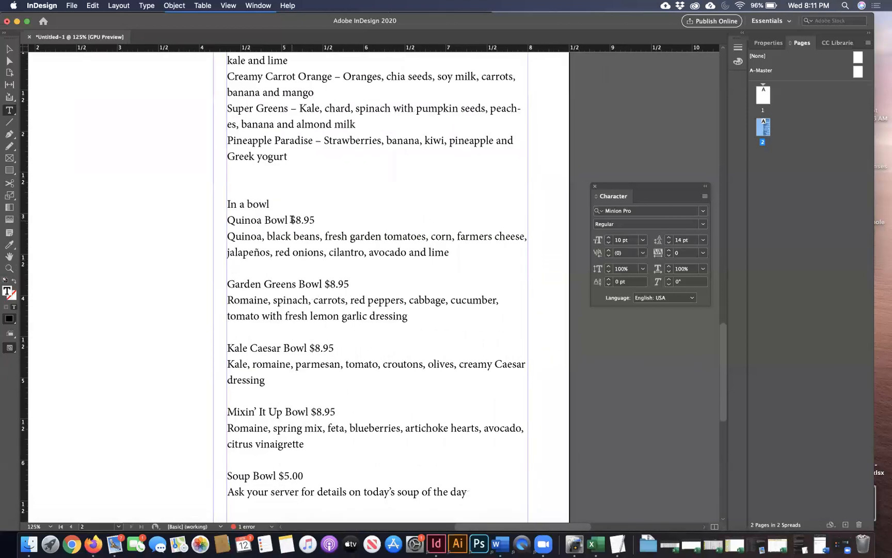
click(290, 220)
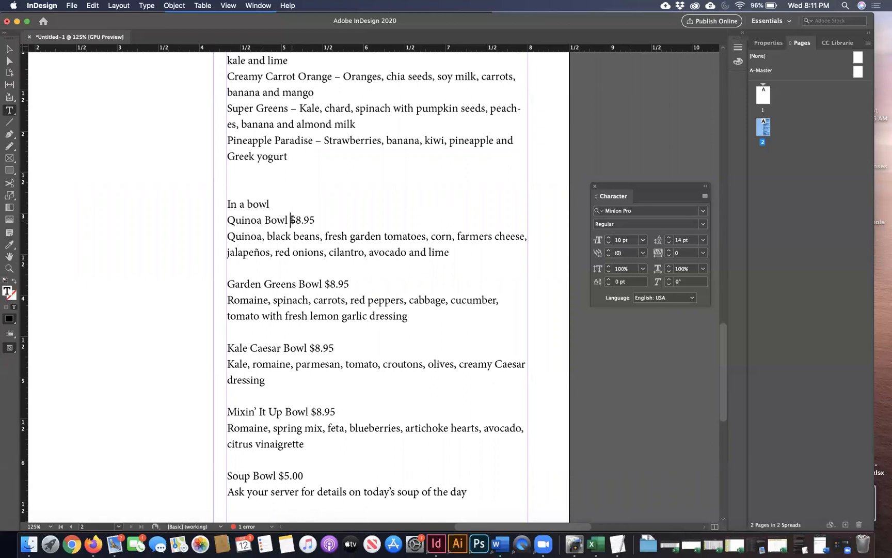
key(backspace)
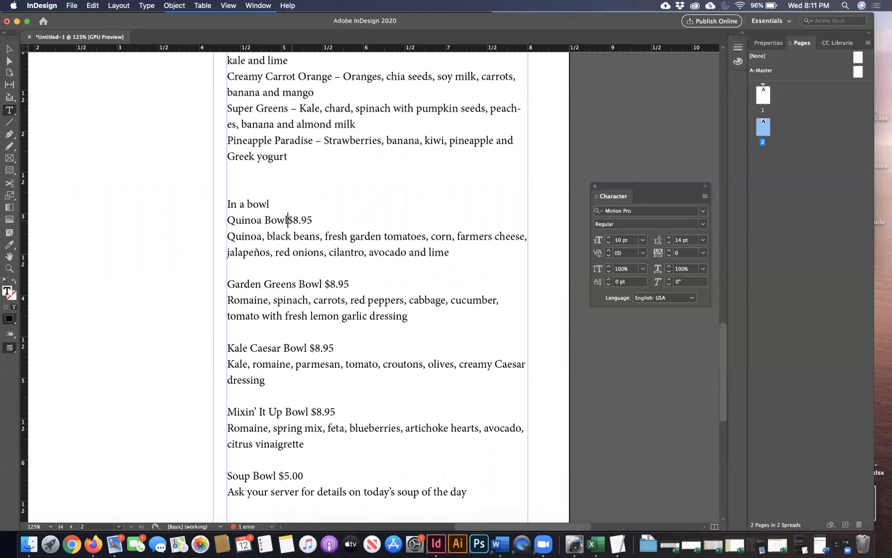
key(tab)
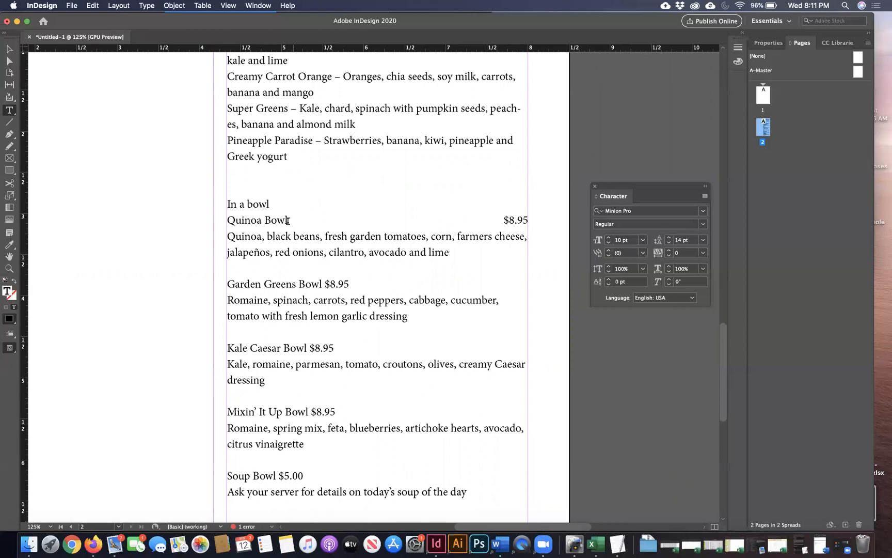
triple_click(258, 220)
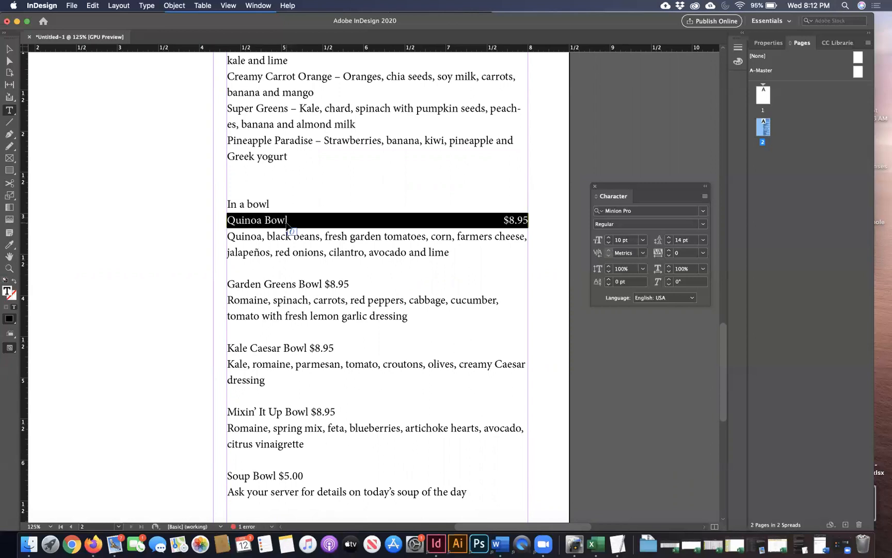
- In the Tabs panel, enter a period as the leader so dots run to the $8.95 price
click(146, 6)
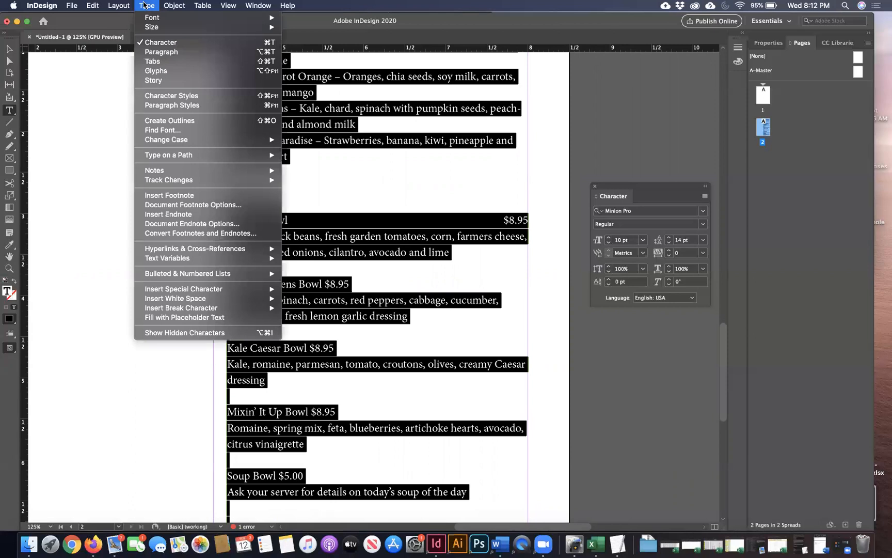
click(153, 61)
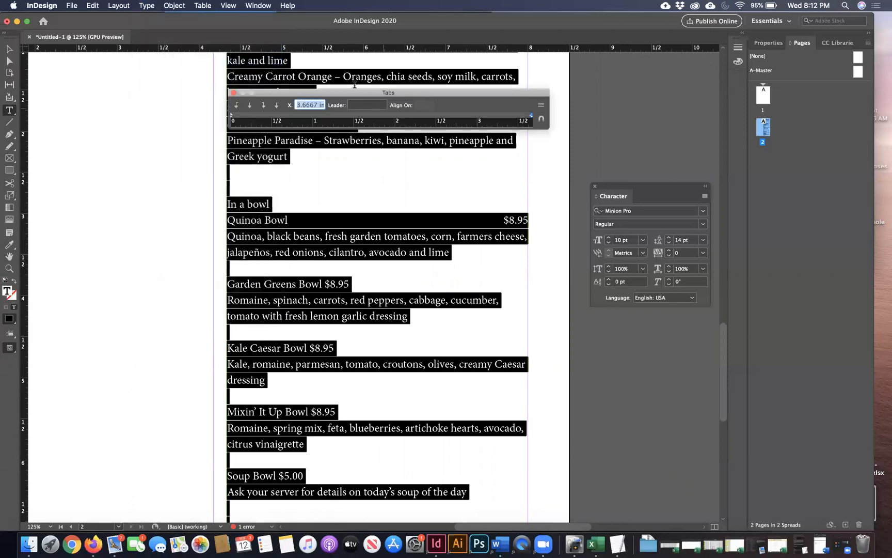
click(367, 105)
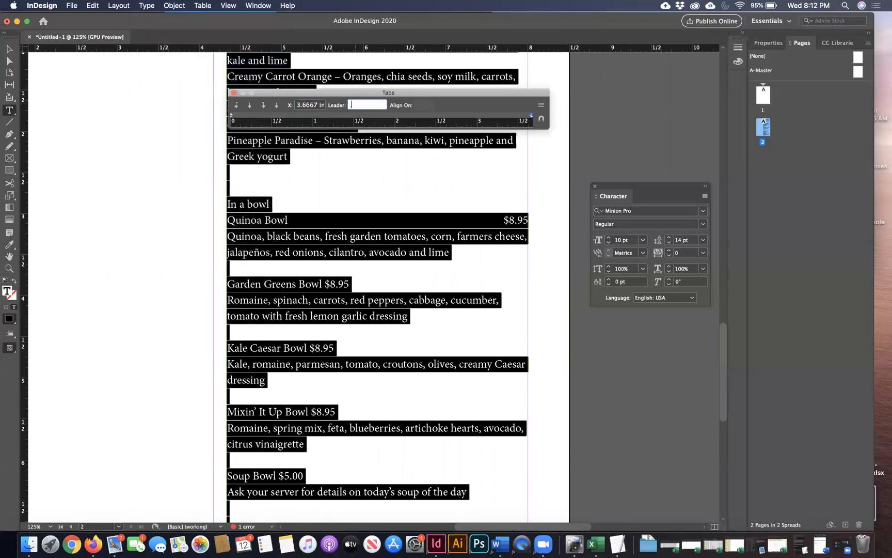
text(.)
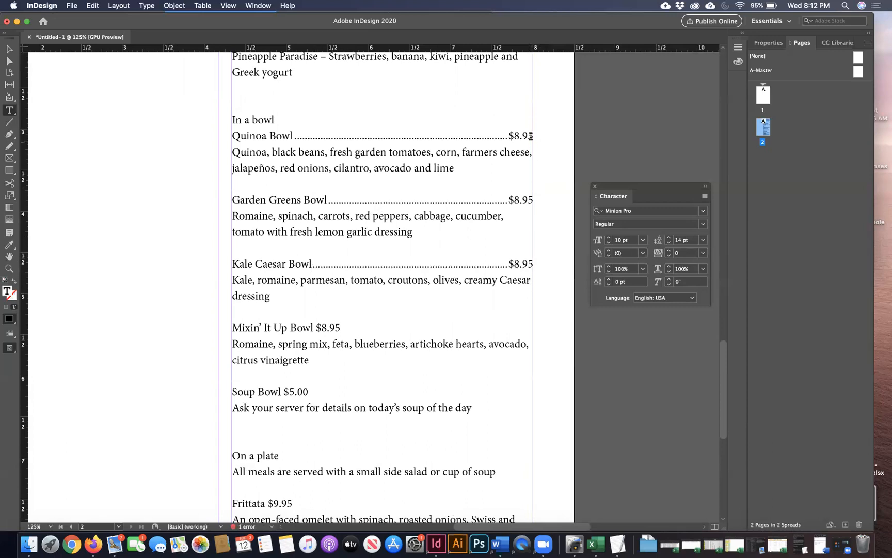
mouse_move(521, 237)
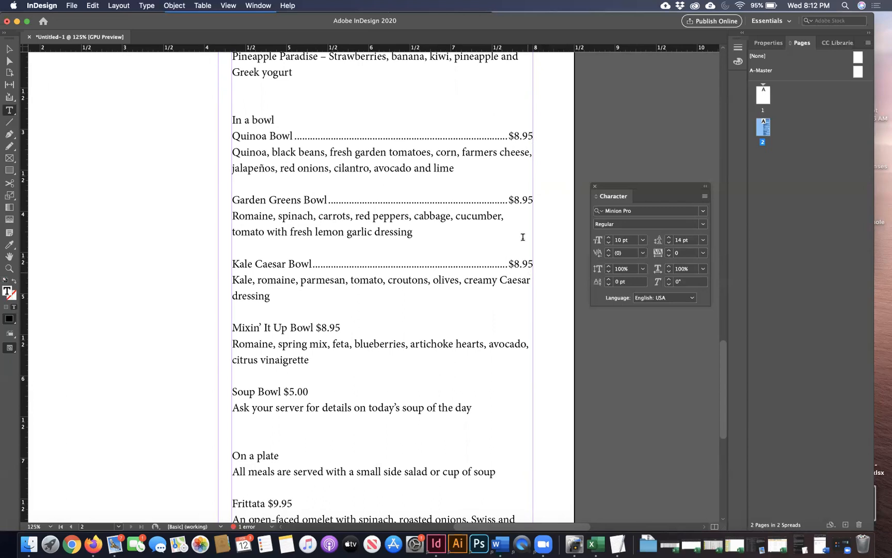
- Scroll down through the remaining Mixin' It Up, Soup Bowl, Frittata, panini and wrap lines
scroll(down, 3)
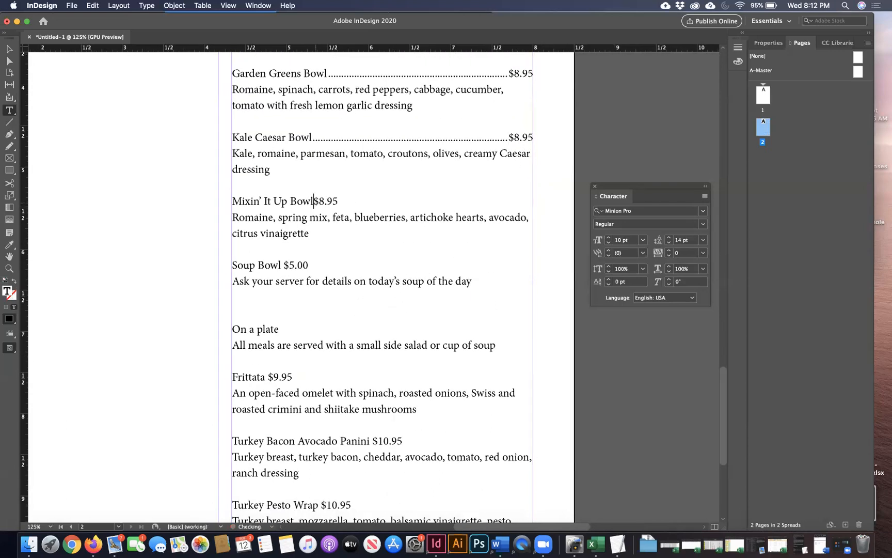
scroll(down, 3)
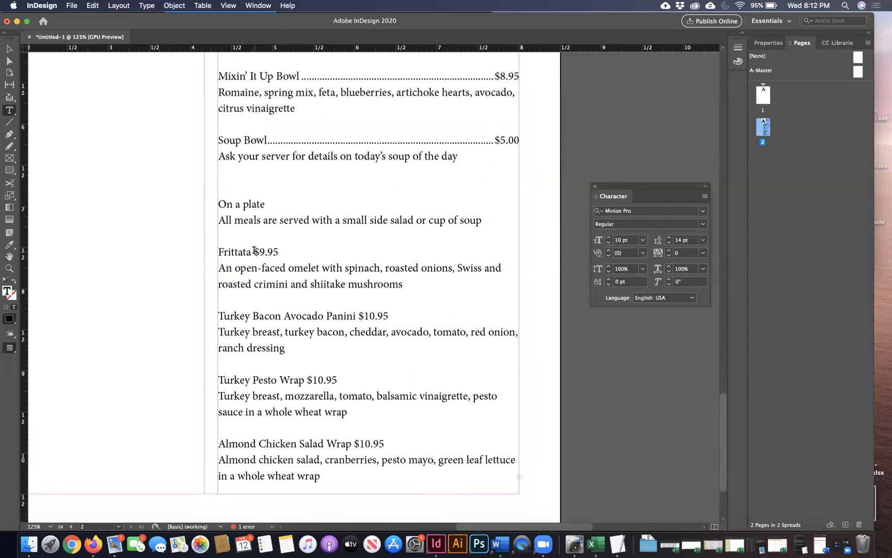
scroll(down, 3)
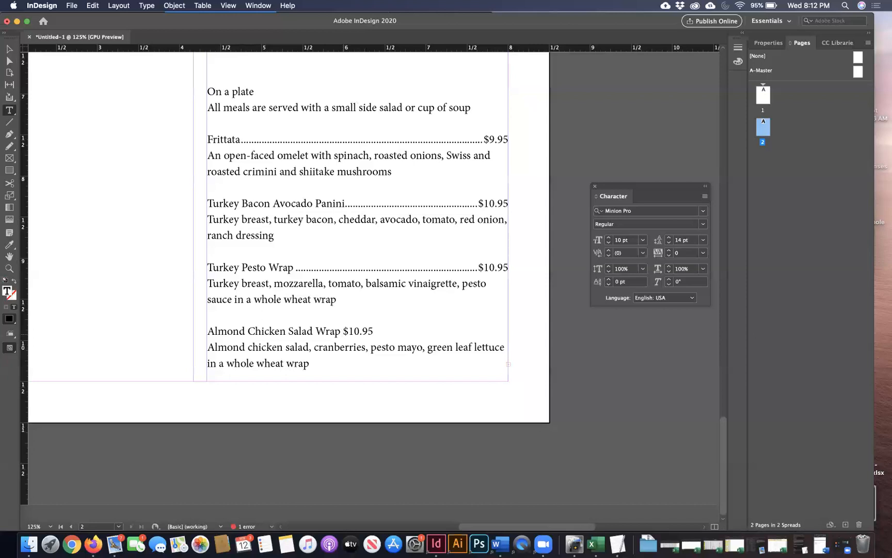
scroll(down, 3)
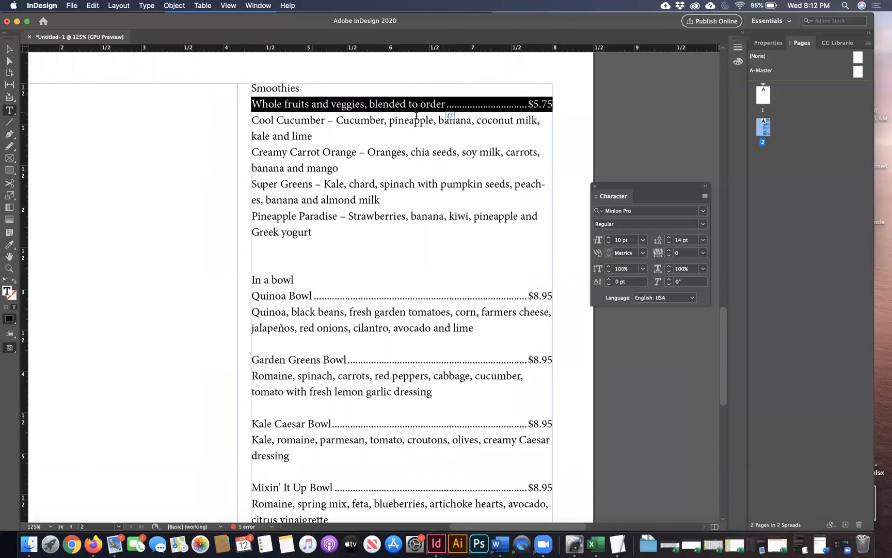
- Select all menu text and set '.' as the leader character in the Tabs panel
key(cmd+a)
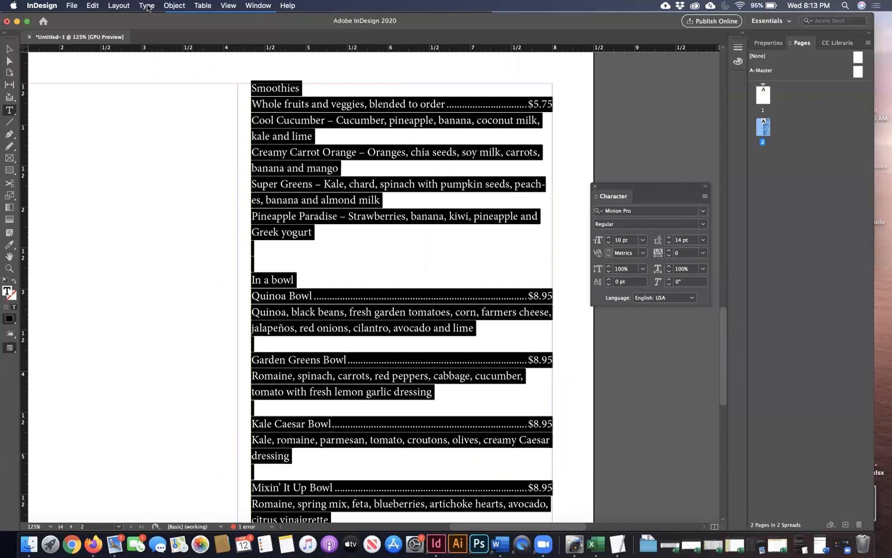
click(146, 5)
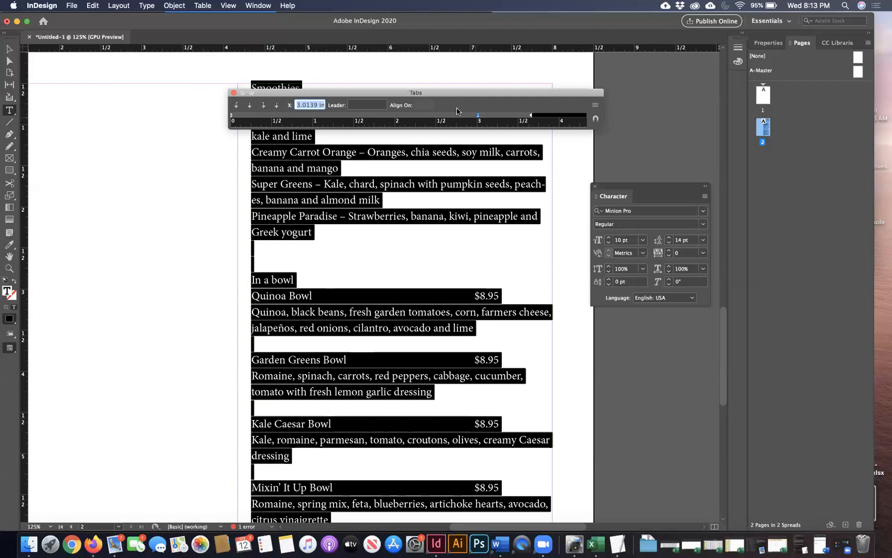
click(367, 105)
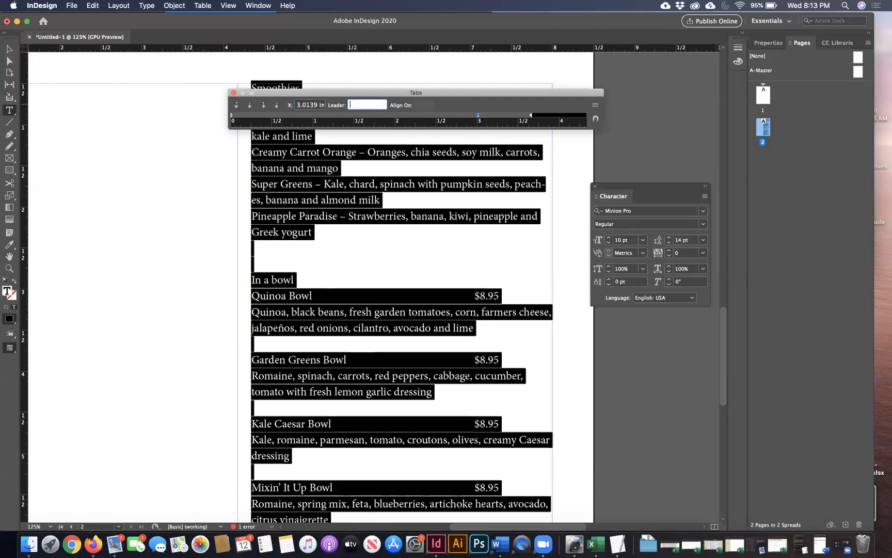
text(.)
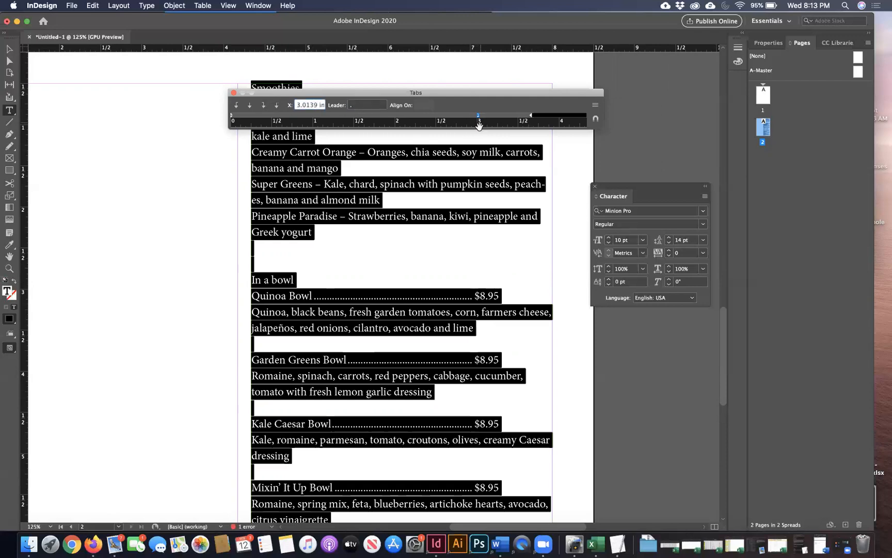
- Settle the right-justified price tab stop at 3.6667 in, the frame's right edge, and finish editing
drag(478, 116, 459, 116)
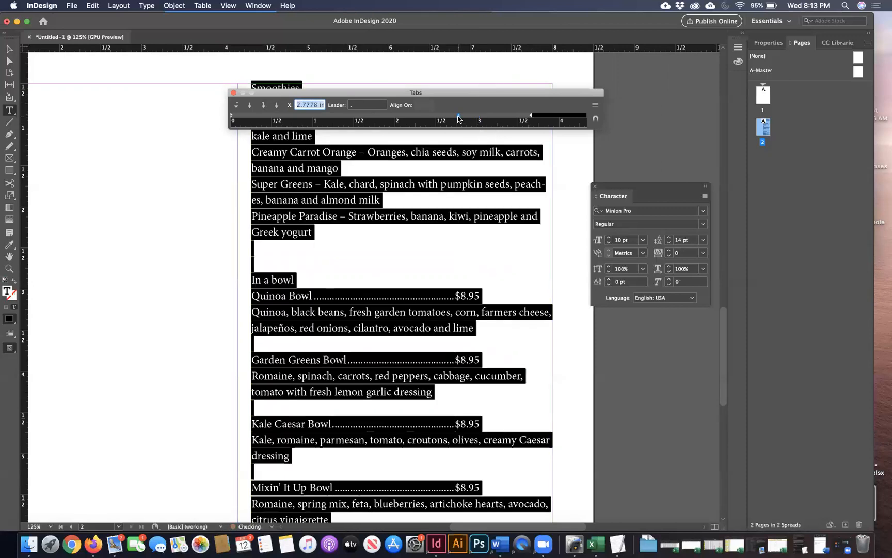
drag(459, 115, 424, 115)
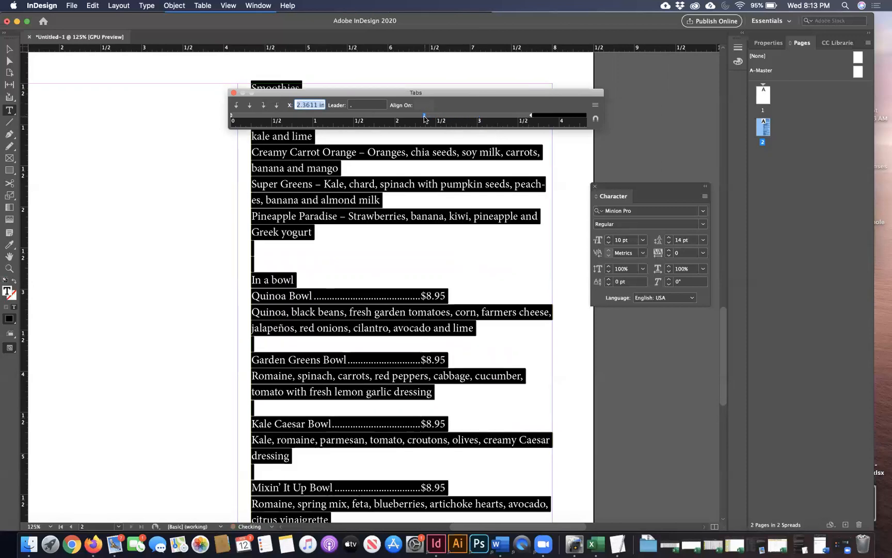
drag(424, 116, 527, 116)
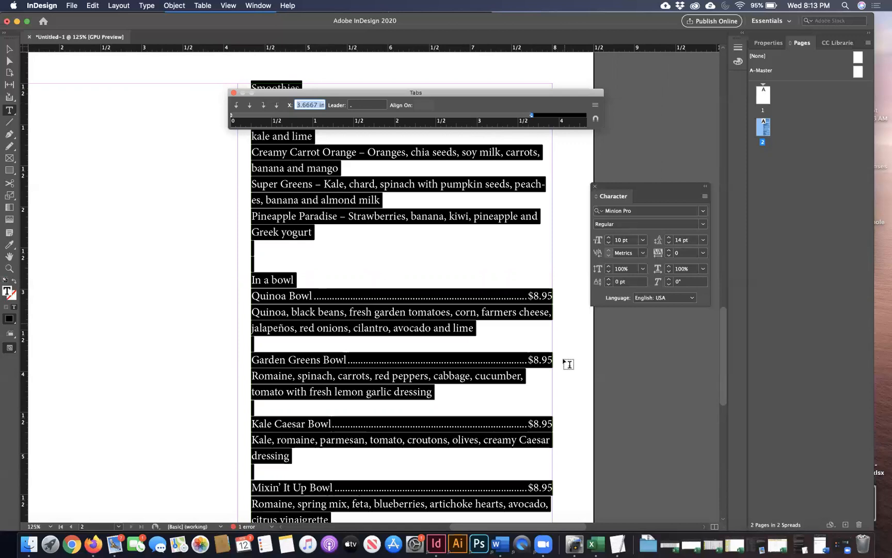
click(234, 92)
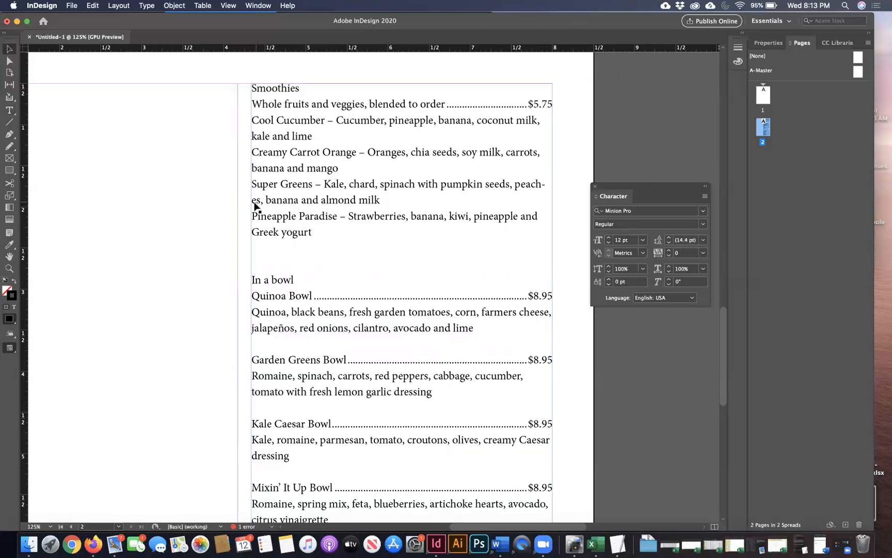
mouse_move(613, 186)
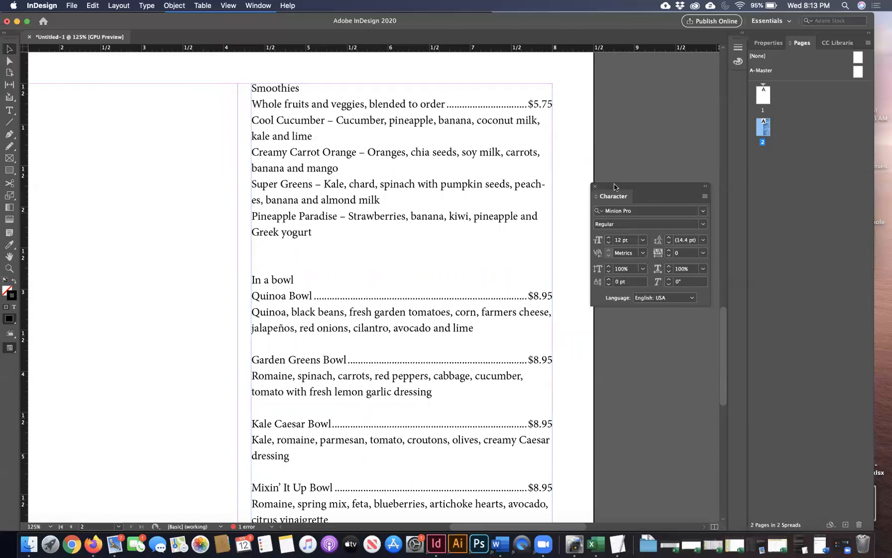
- Move the Character panel higher up out of the way of the menu text
drag(614, 187, 629, 143)
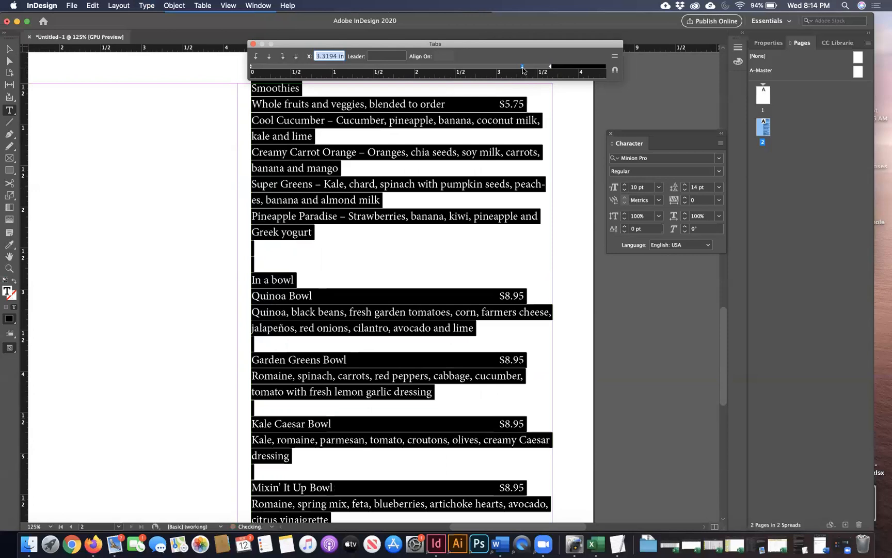
- Enter '.' as leader and push the price tab stop further right, nudging it back slightly
click(386, 56)
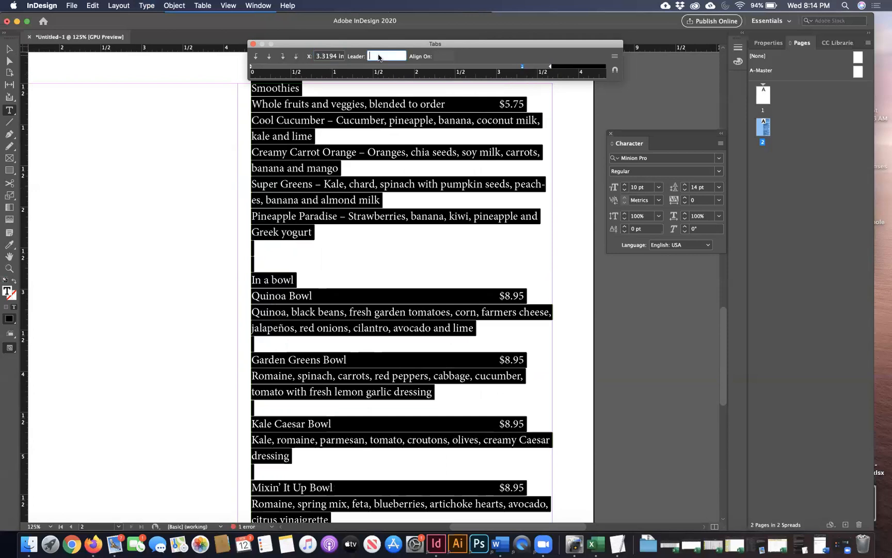
text(.)
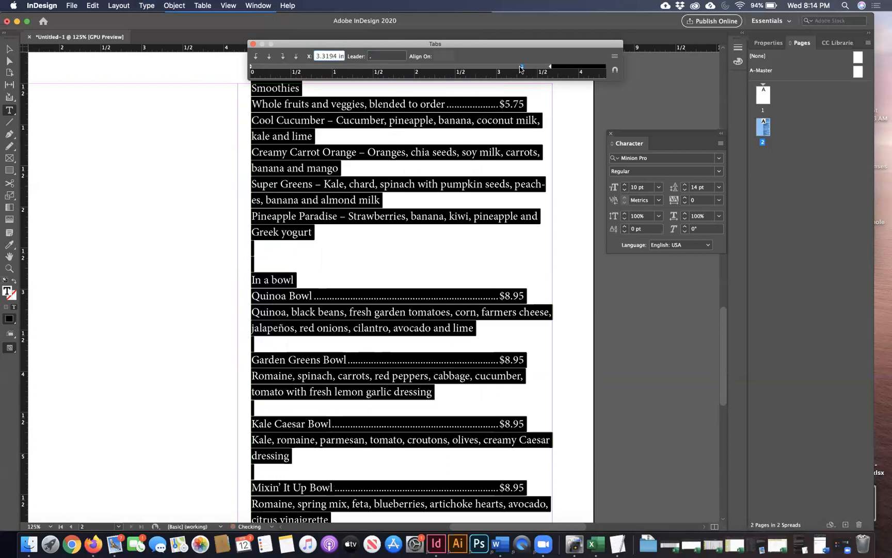
drag(521, 66, 551, 66)
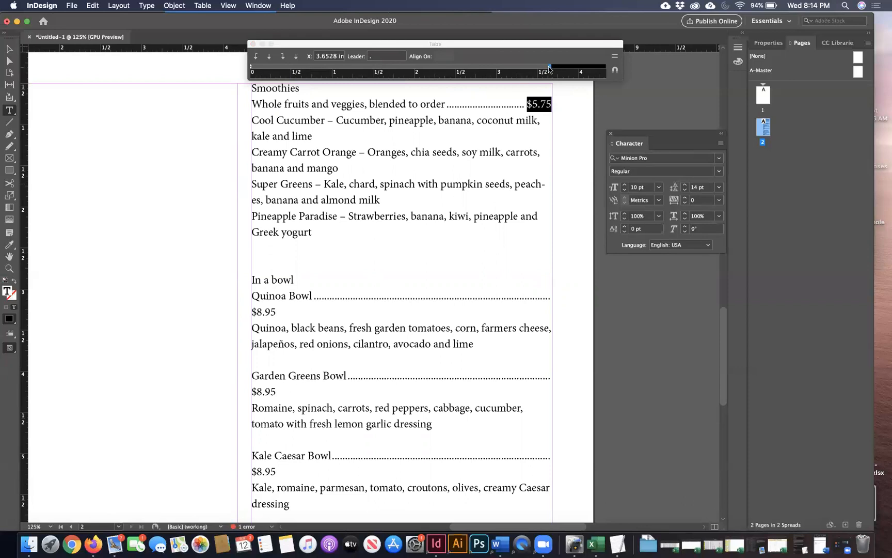
drag(549, 67, 547, 67)
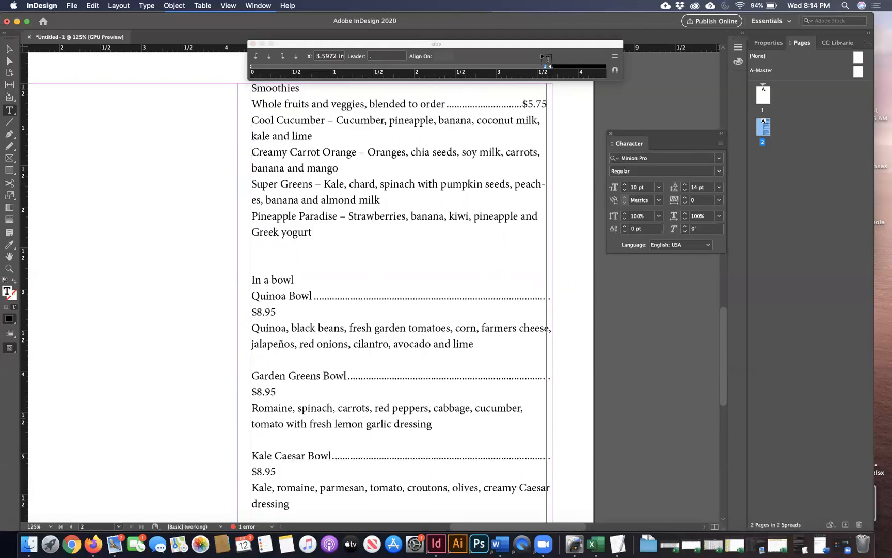
- Undo the tab change that wrapped the prices, then place the right tab at 3.6389 in flush right
key(cmd+a)
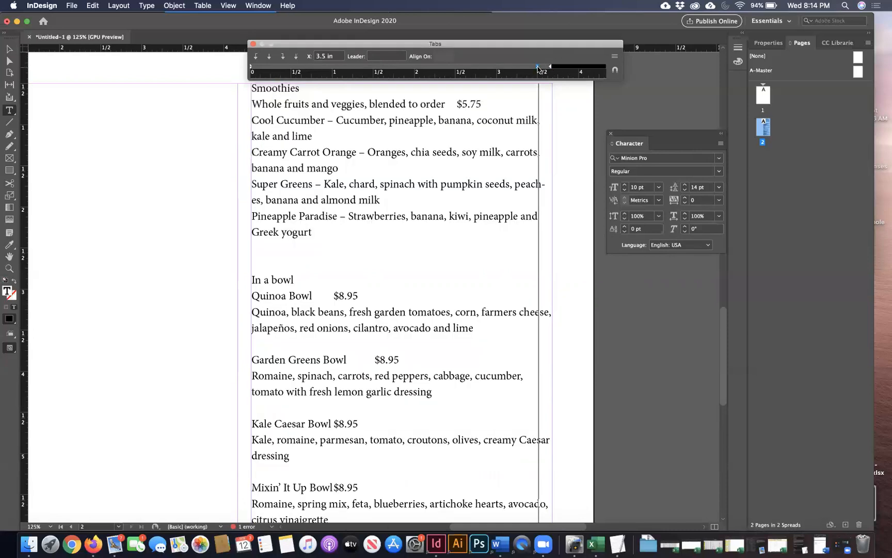
drag(536, 66, 550, 66)
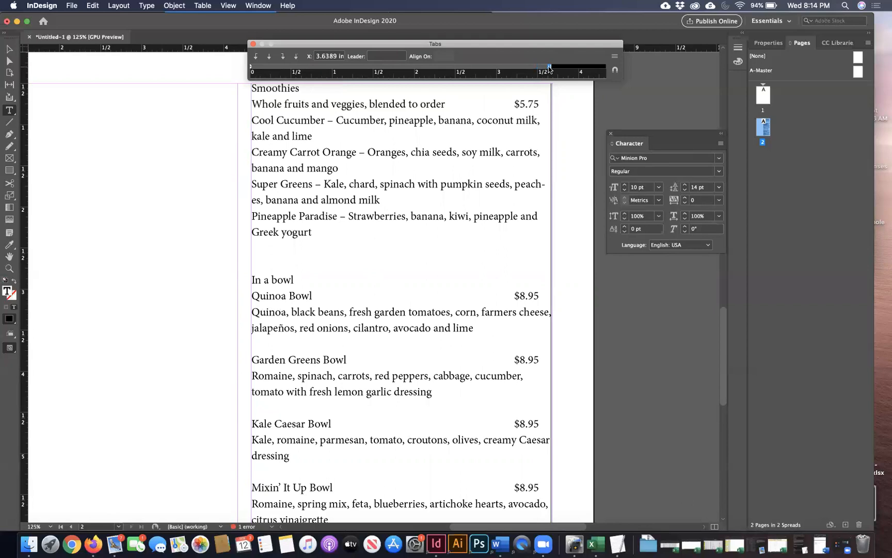
- Select the tab stop via the panel menu and enter '.' as its leader character
click(615, 55)
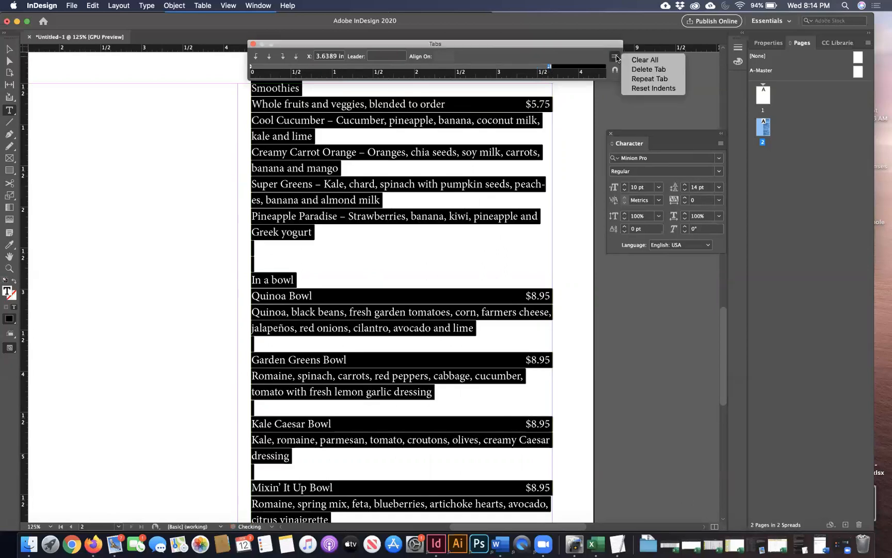
mouse_move(648, 69)
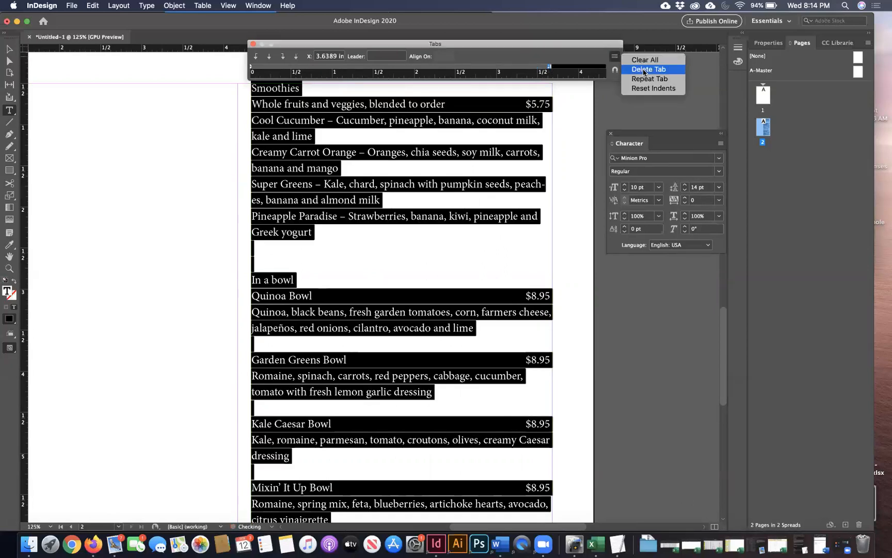
mouse_move(650, 79)
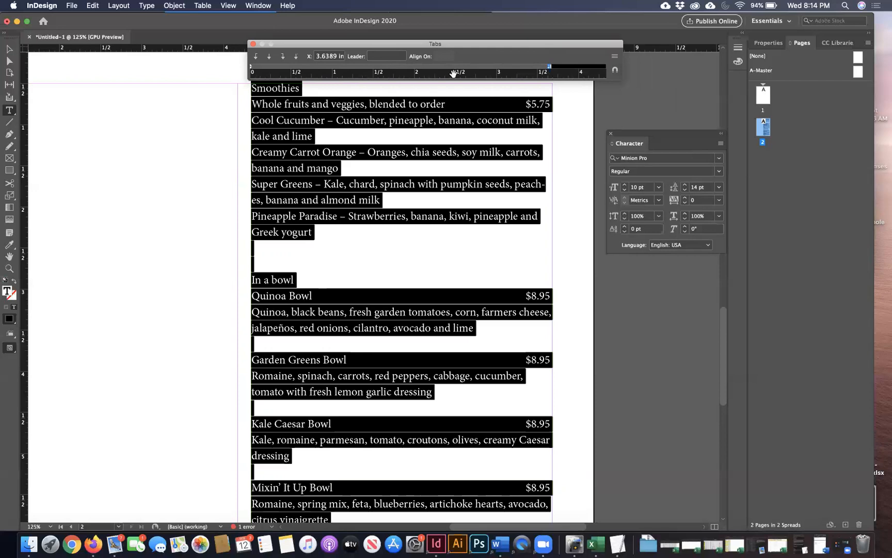
click(387, 56)
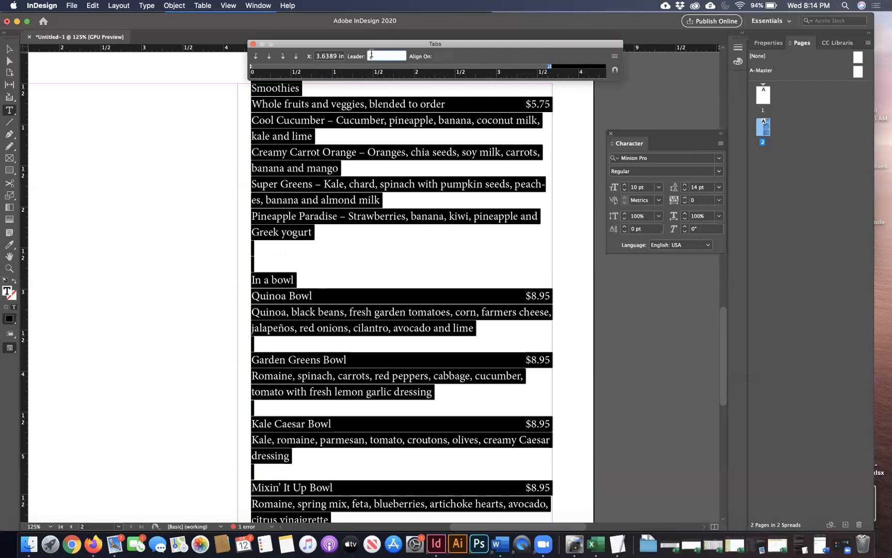
text(.)
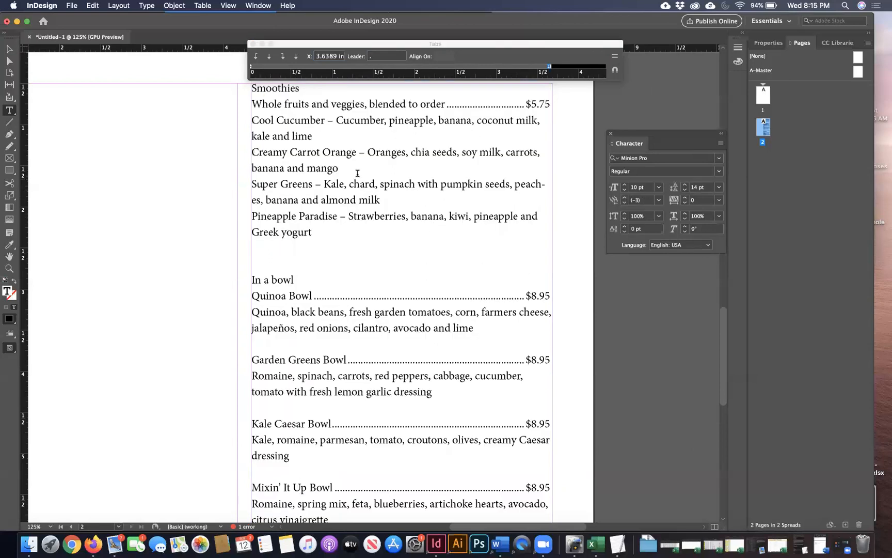
mouse_move(329, 147)
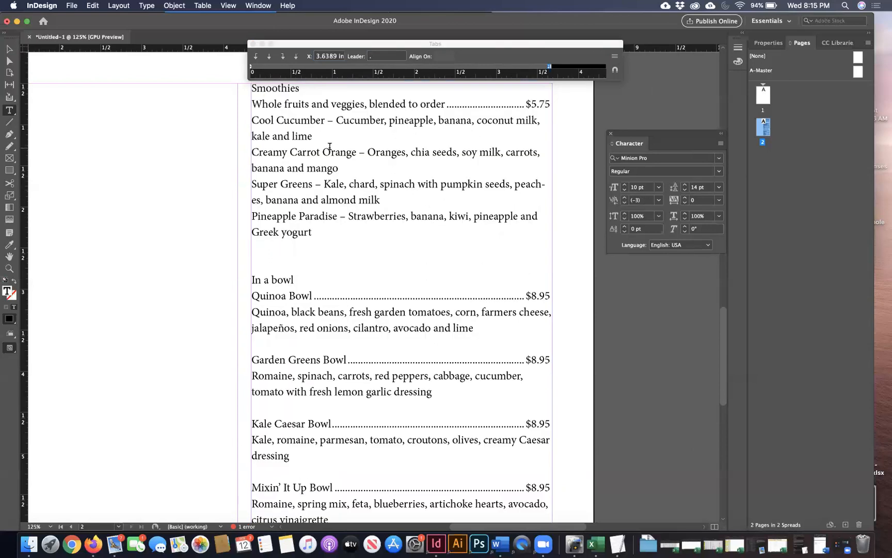